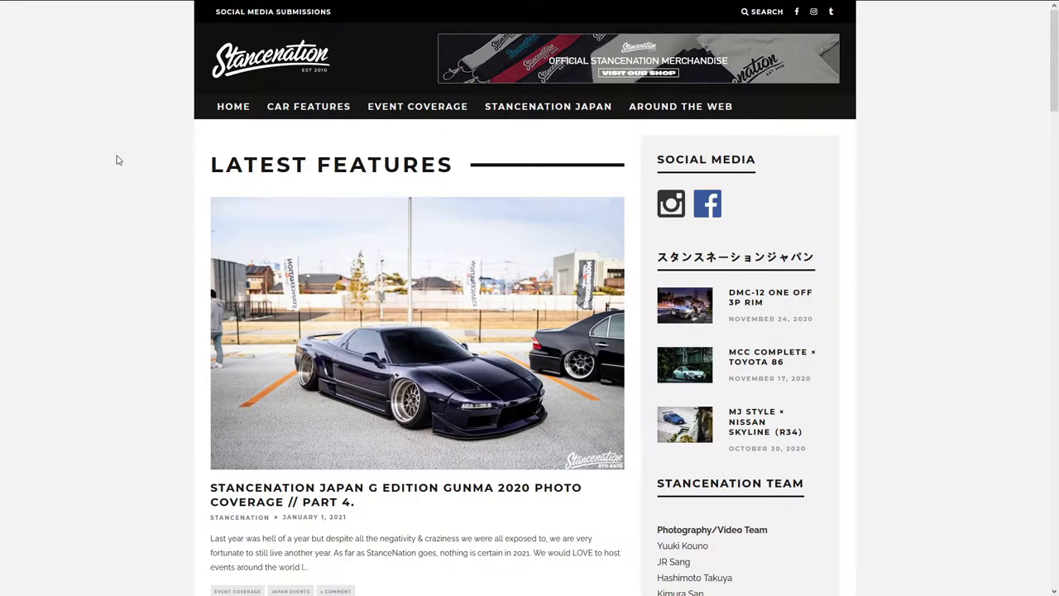
mouse_move(153, 99)
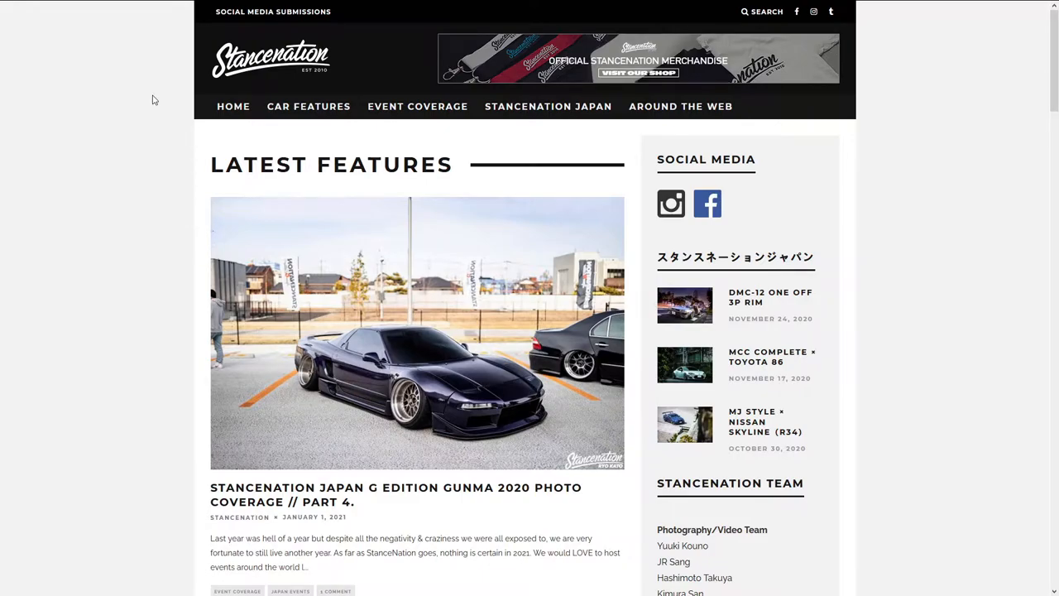
Browse the home page's latest features, then go to the Car Features listing.
scroll("down", 3)
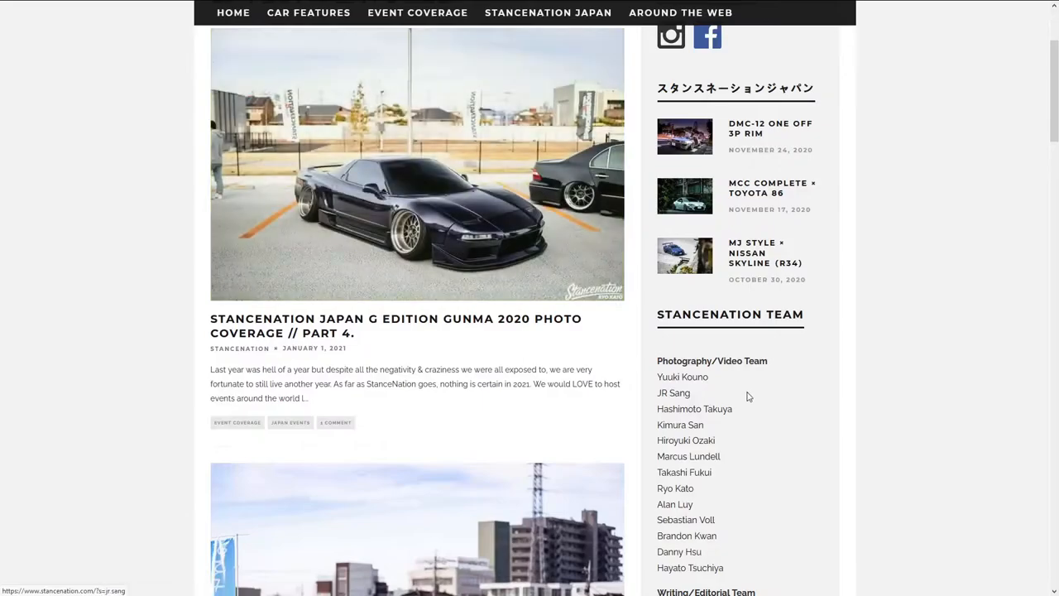
scroll("down", 3)
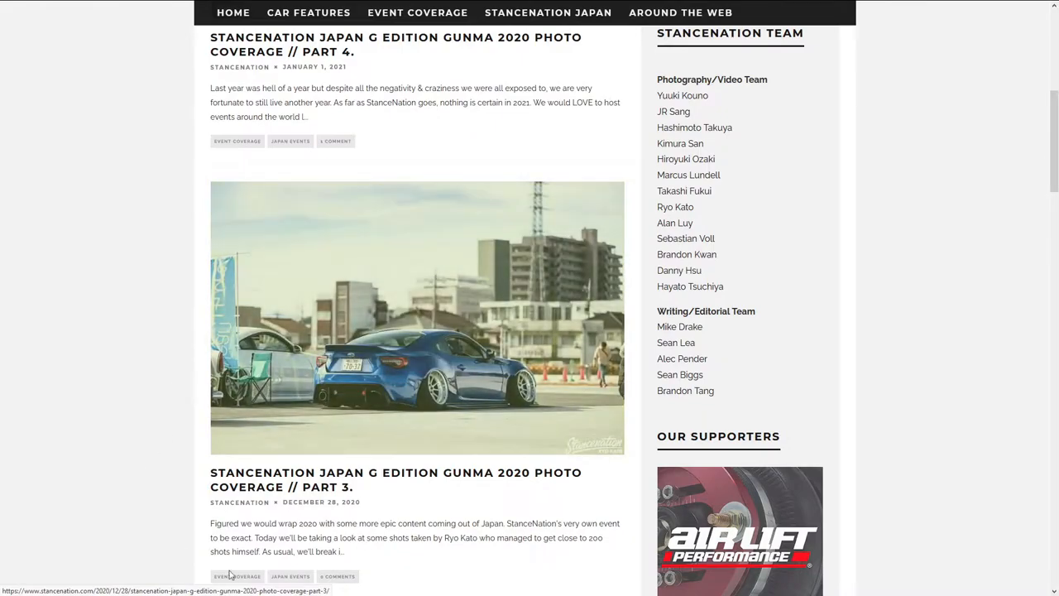
scroll("up", 3)
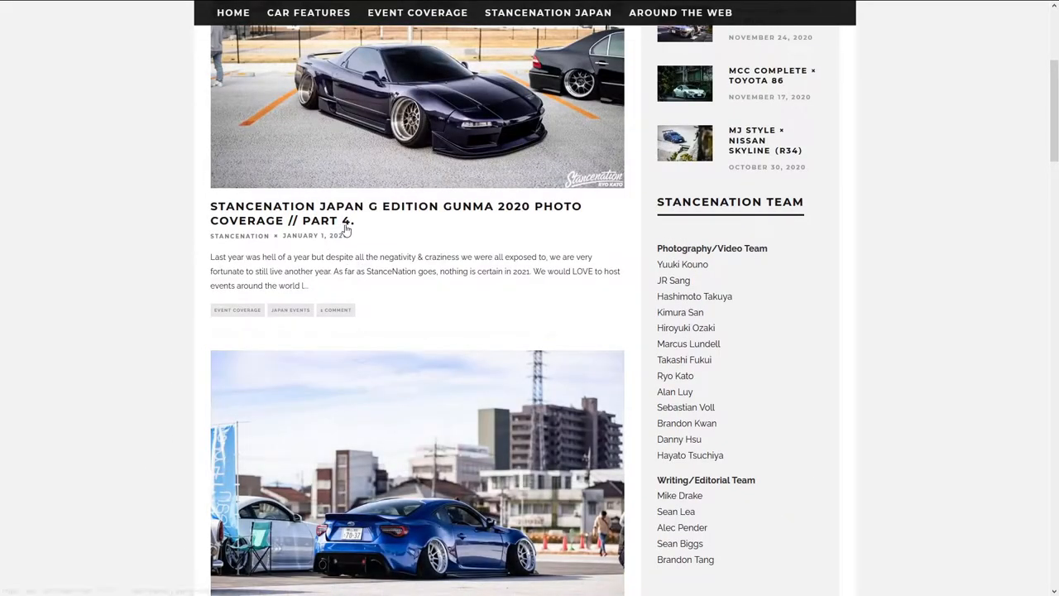
scroll("down", 3)
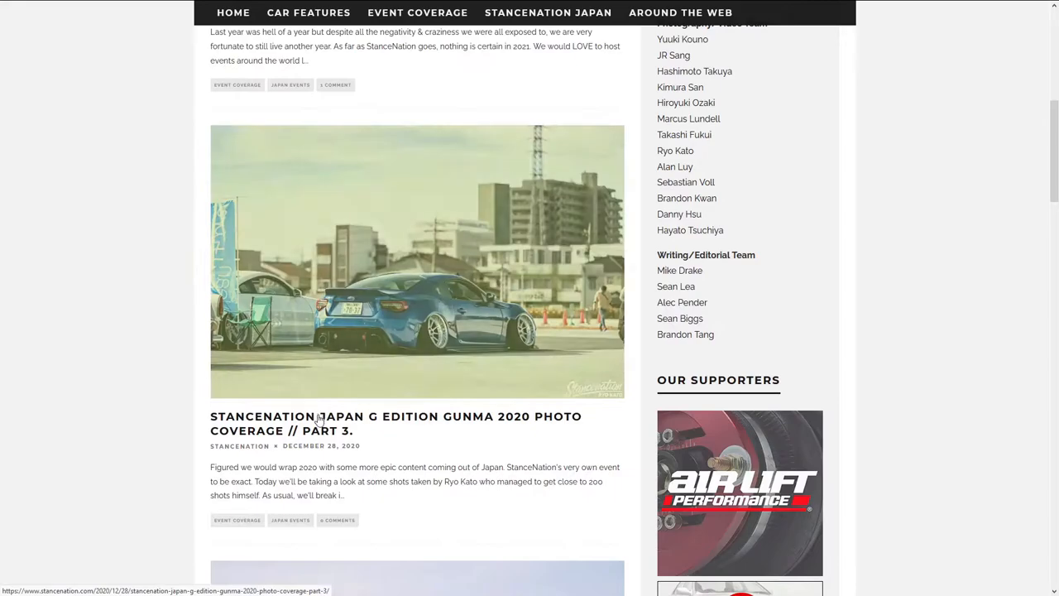
scroll("down", 3)
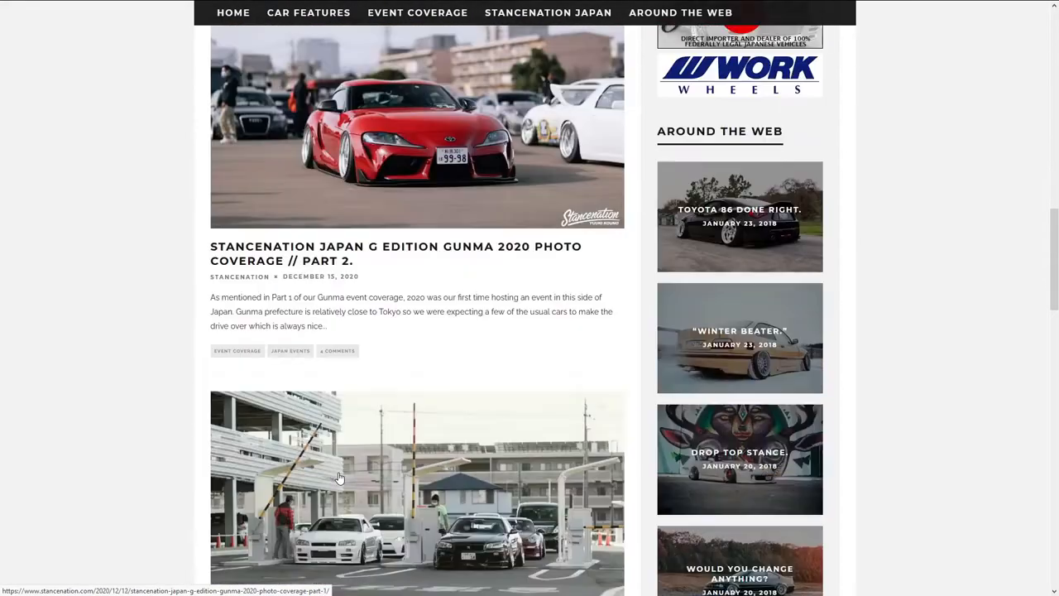
scroll("down", 3)
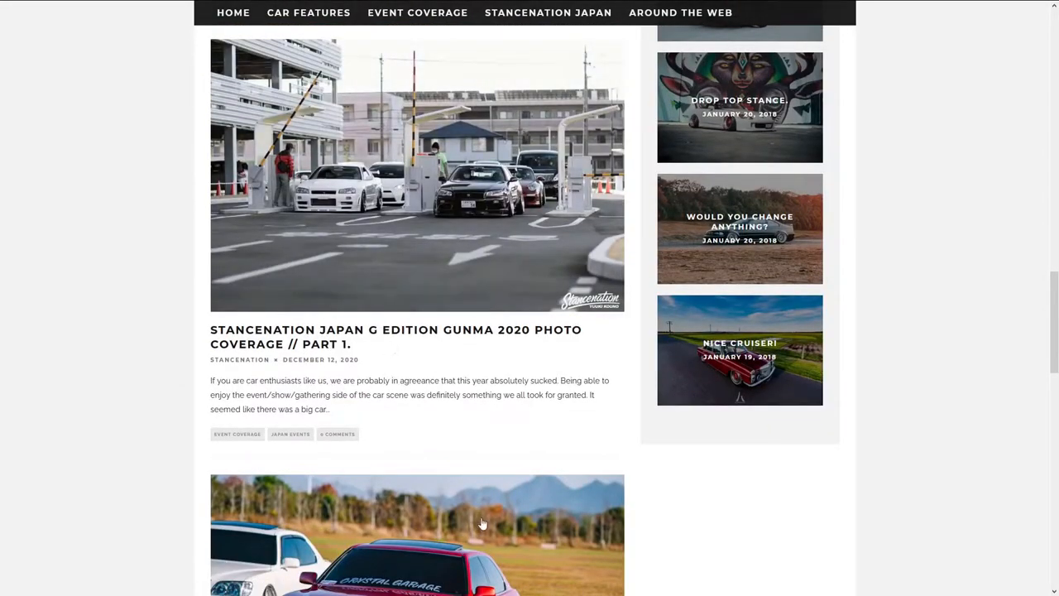
scroll("down", 3)
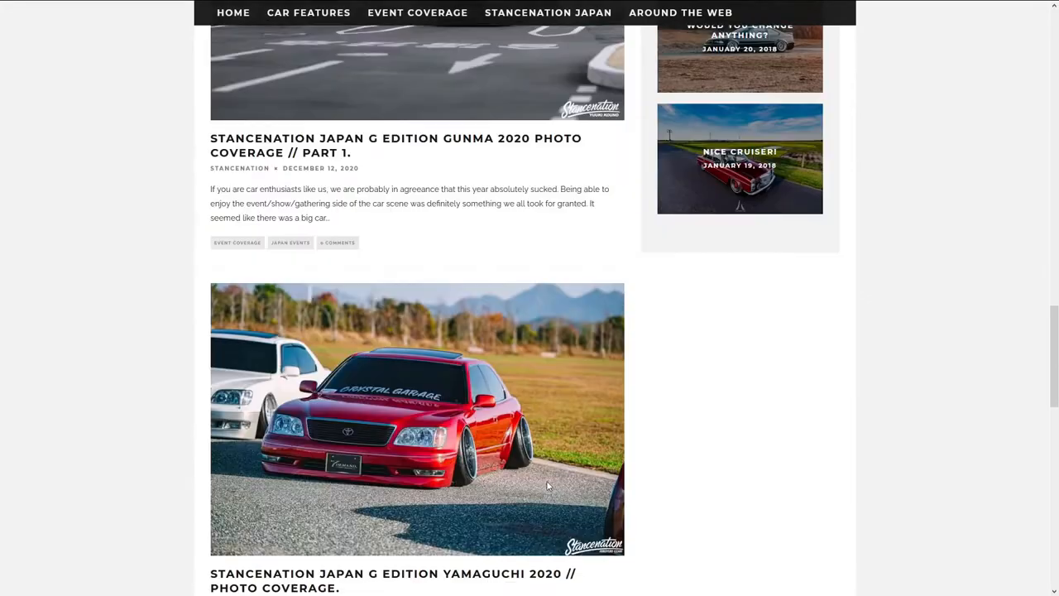
scroll("down", 3)
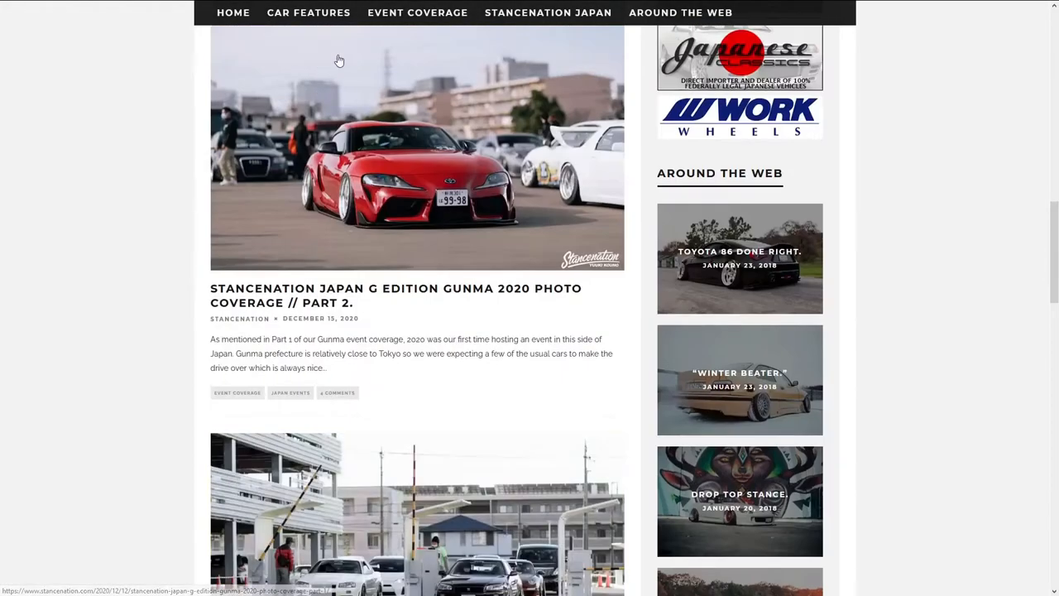
left_click(417, 13)
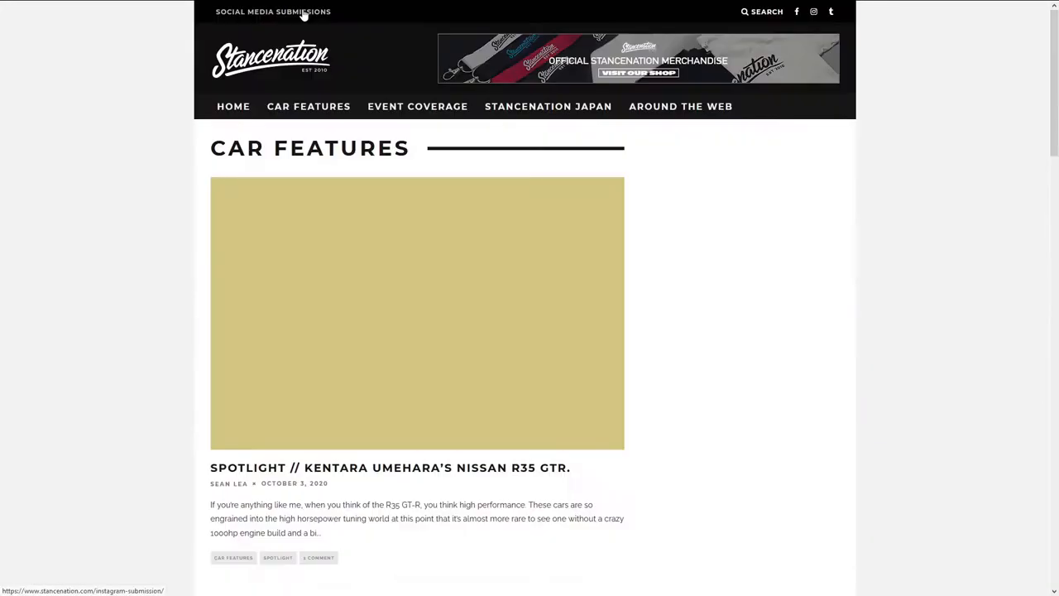
Find and open the burgundy widebody Audi A4 feature article in the Car Features list.
scroll("down", 3)
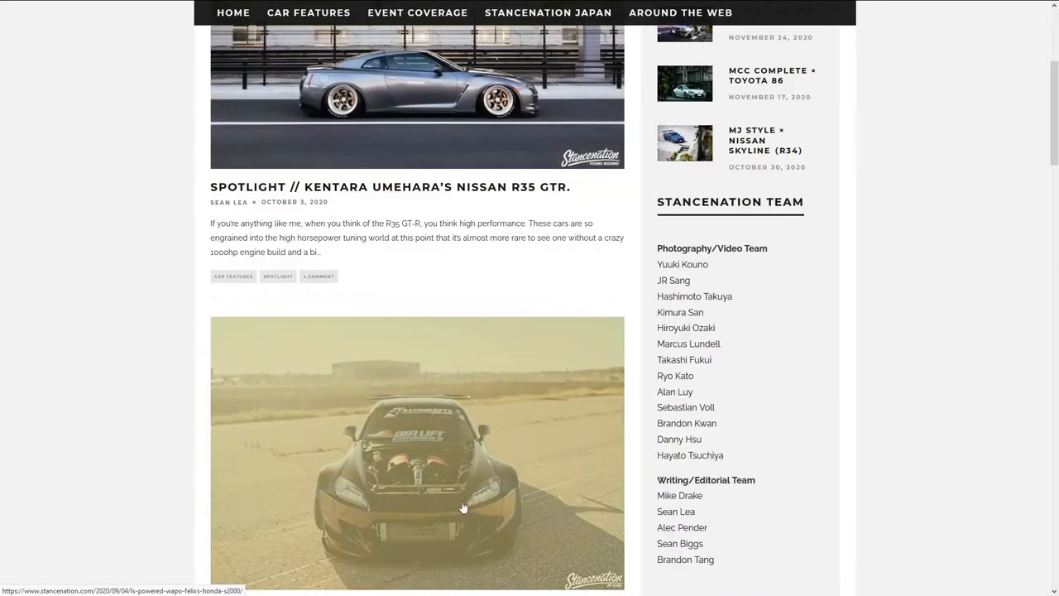
scroll("down", 3)
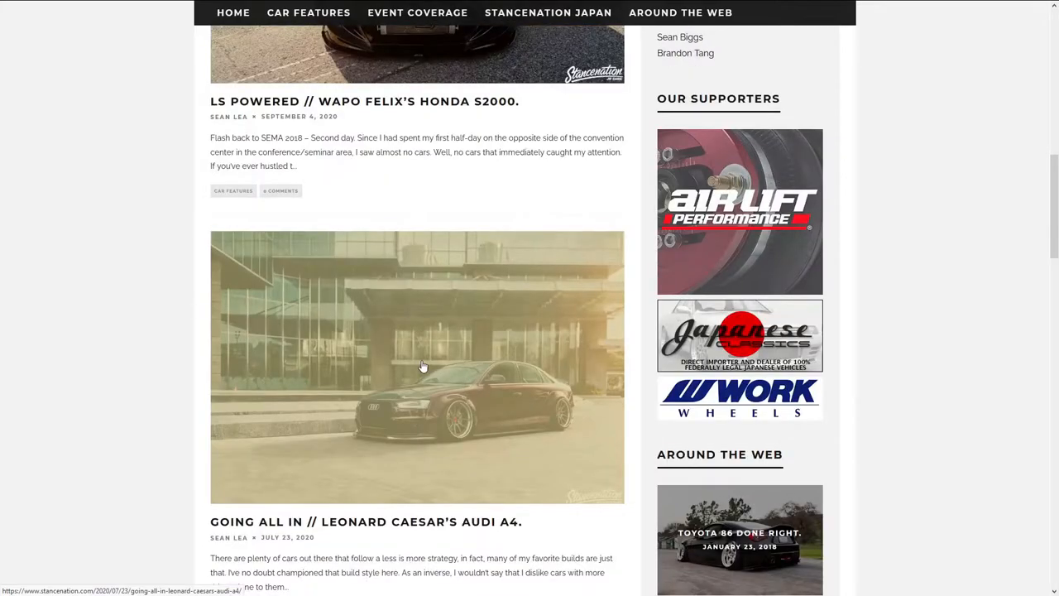
left_click(422, 367)
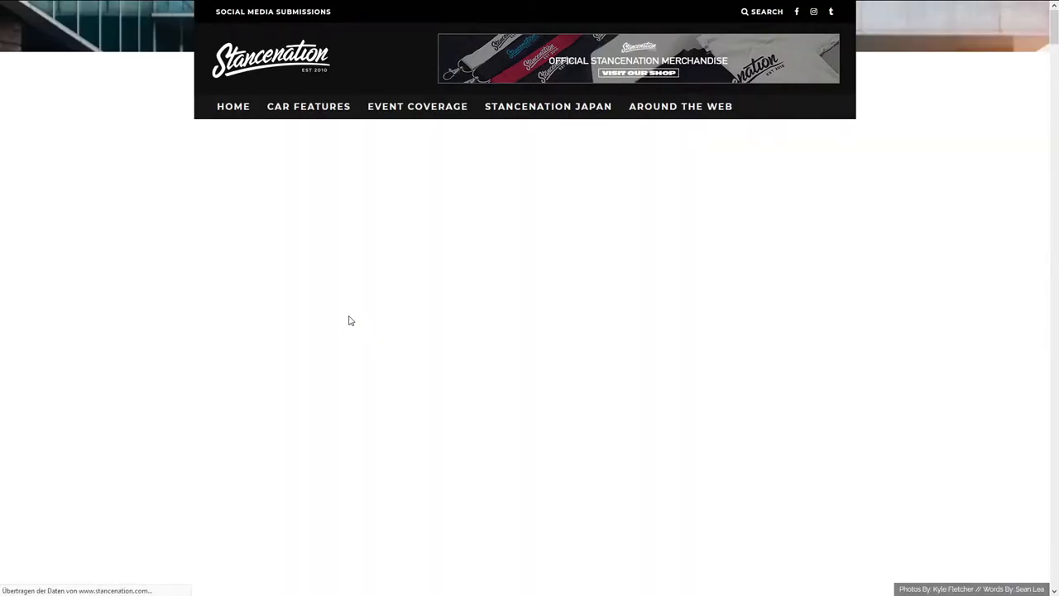
Read down through the Audi A4 article's text and photos.
scroll("down", 3)
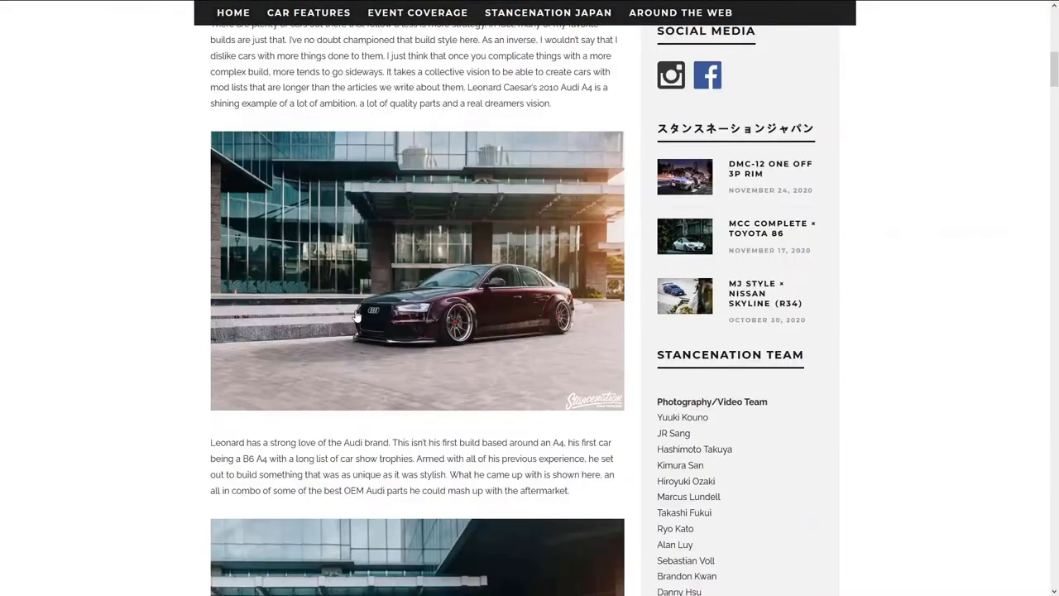
scroll("down", 3)
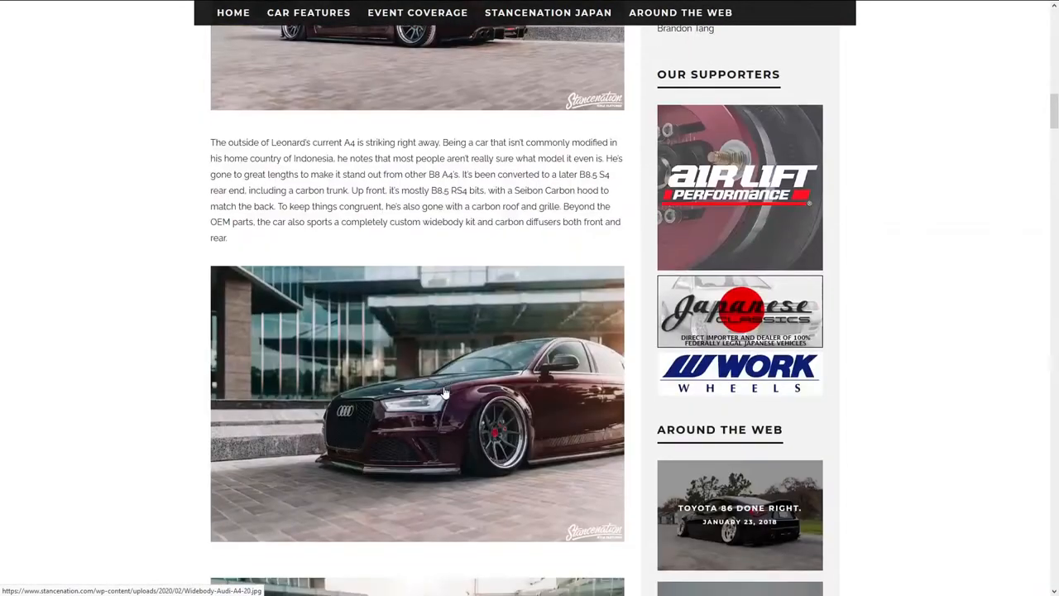
scroll("down", 3)
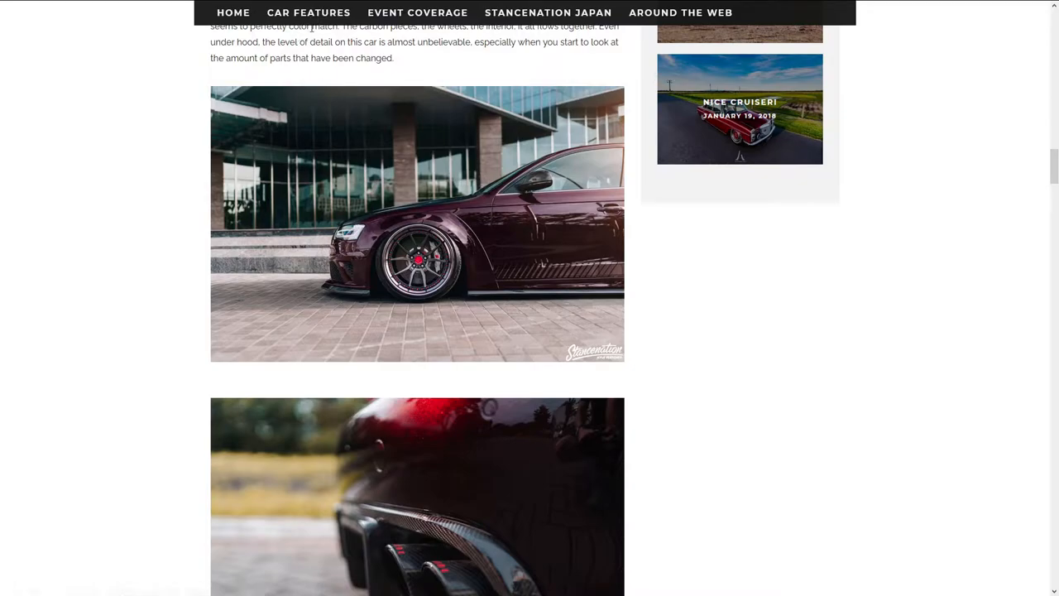
scroll("down", 3)
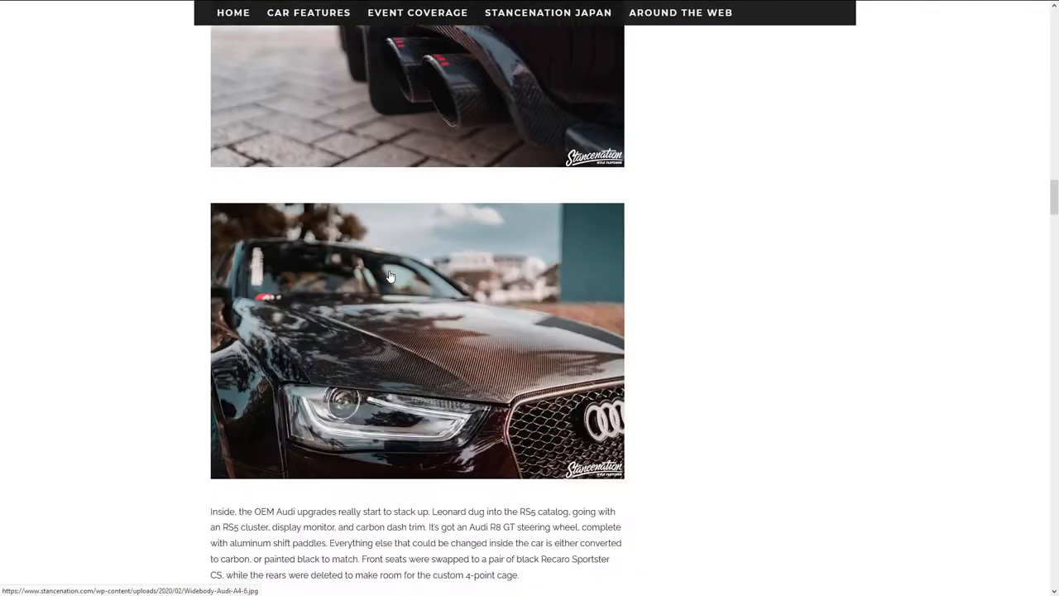
scroll("down", 3)
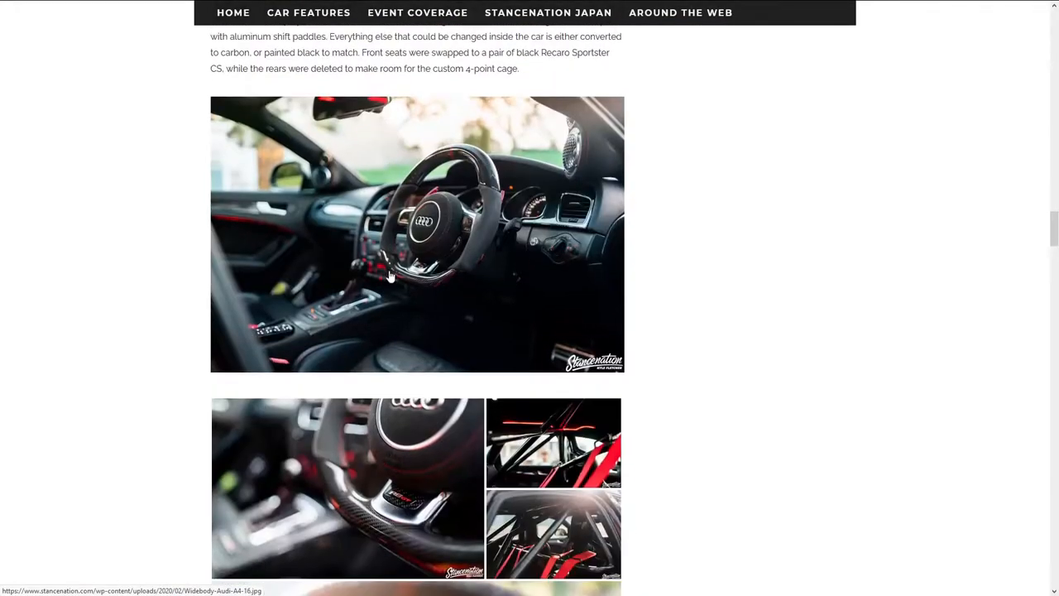
scroll("down", 3)
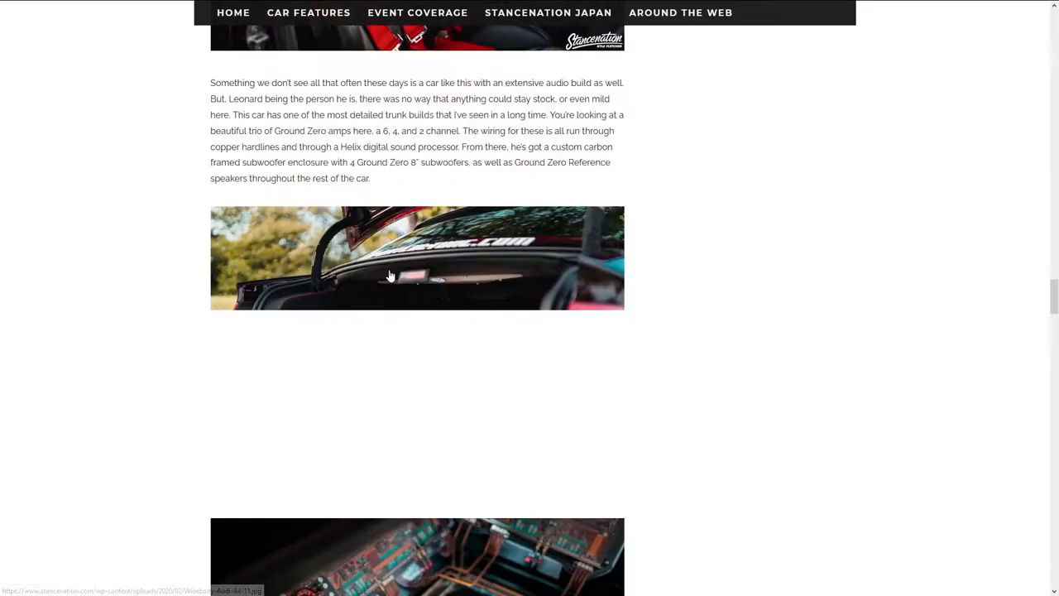
scroll("down", 3)
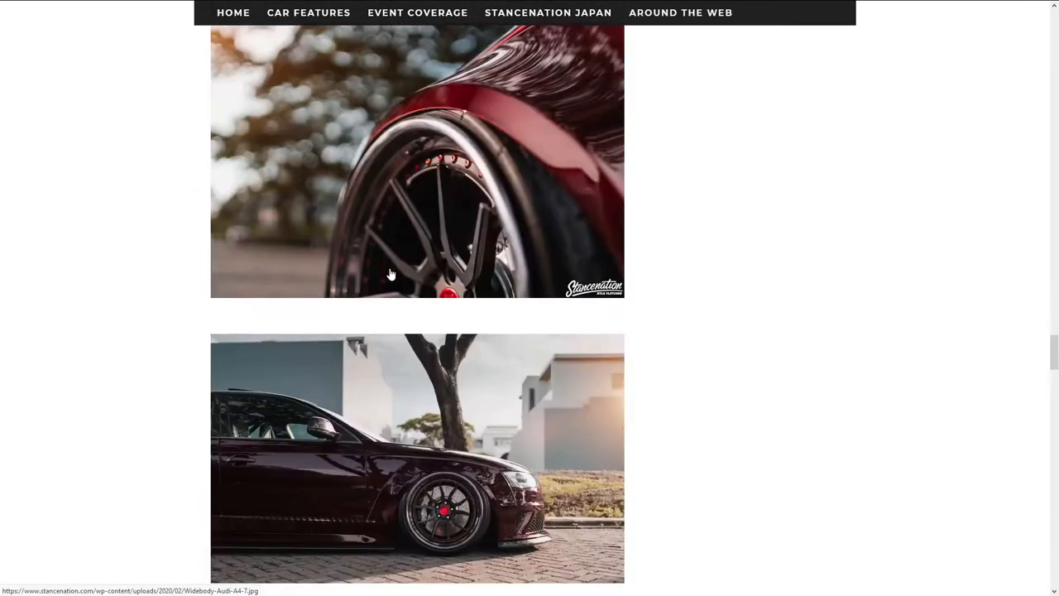
scroll("down", 3)
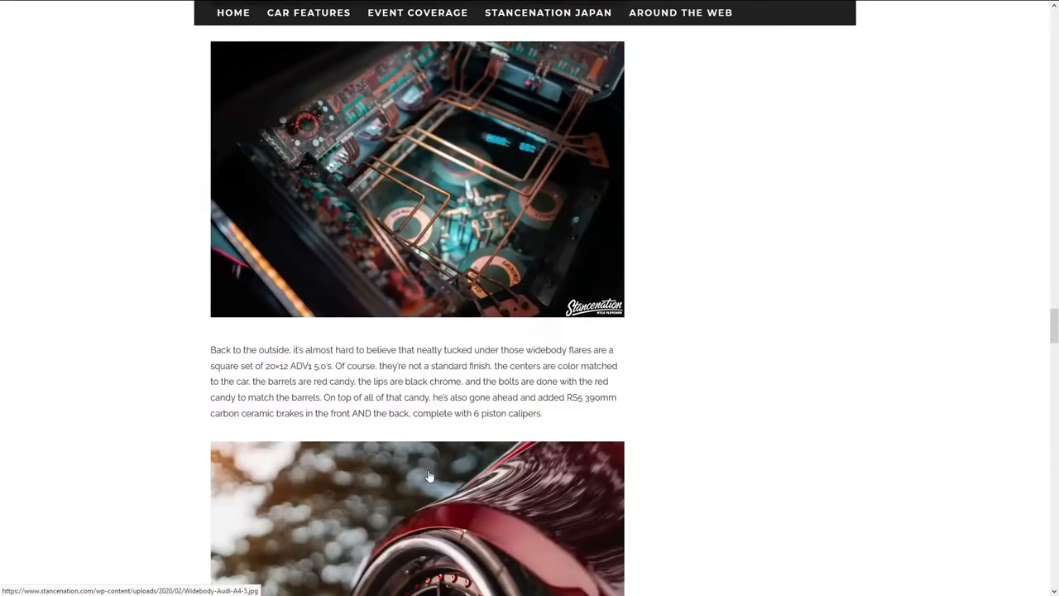
scroll("down", 3)
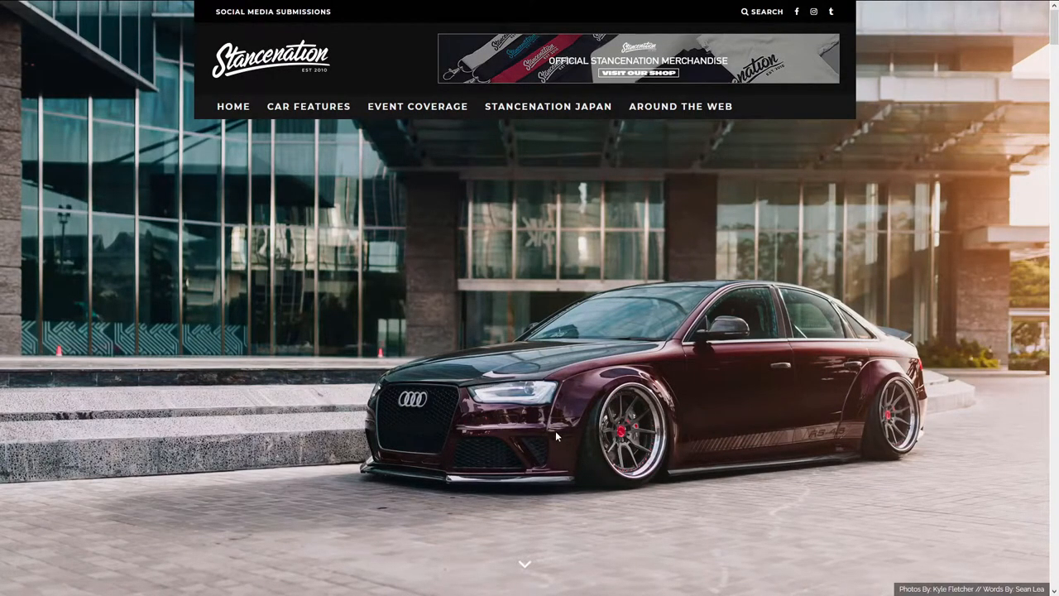
scroll("down", 3)
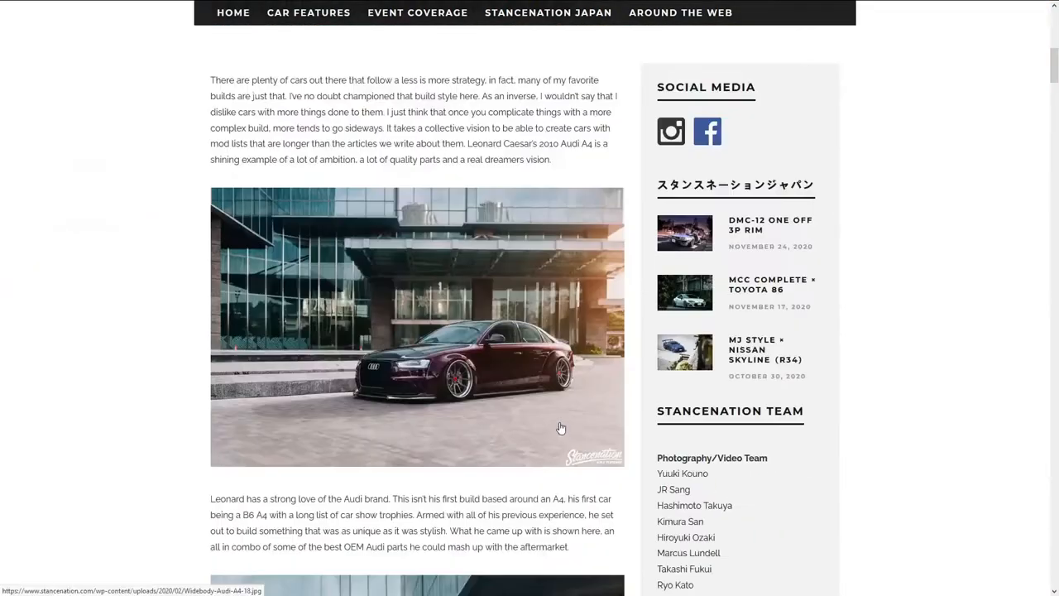
scroll("down", 3)
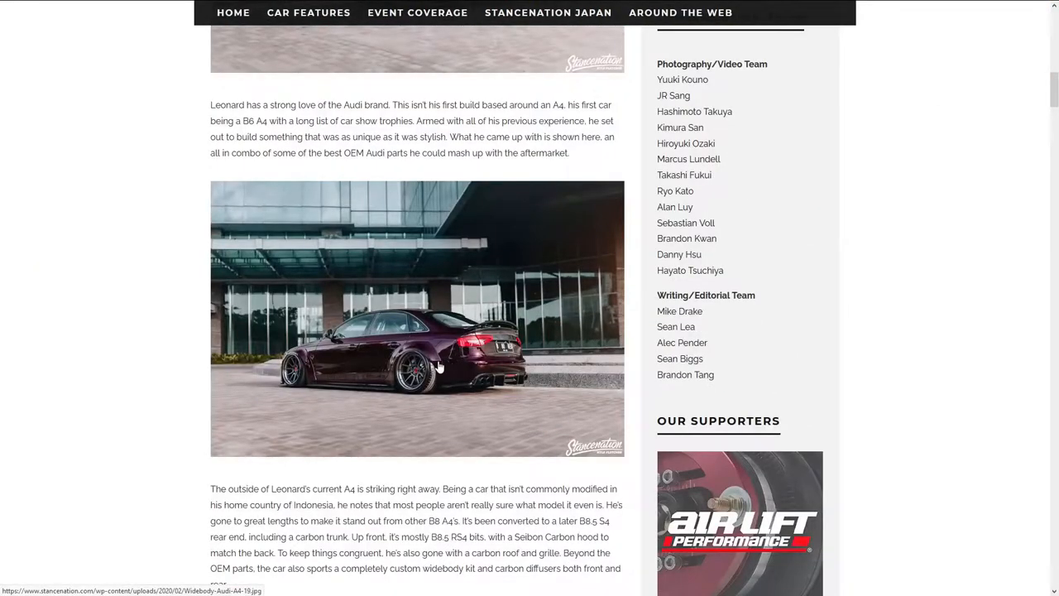
scroll("down", 3)
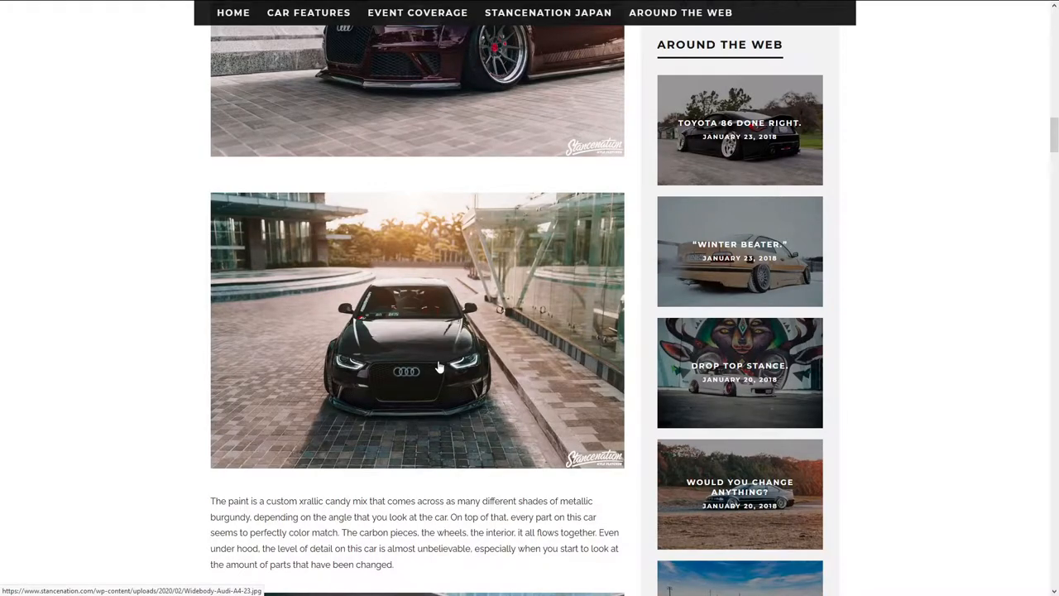
mouse_move(493, 311)
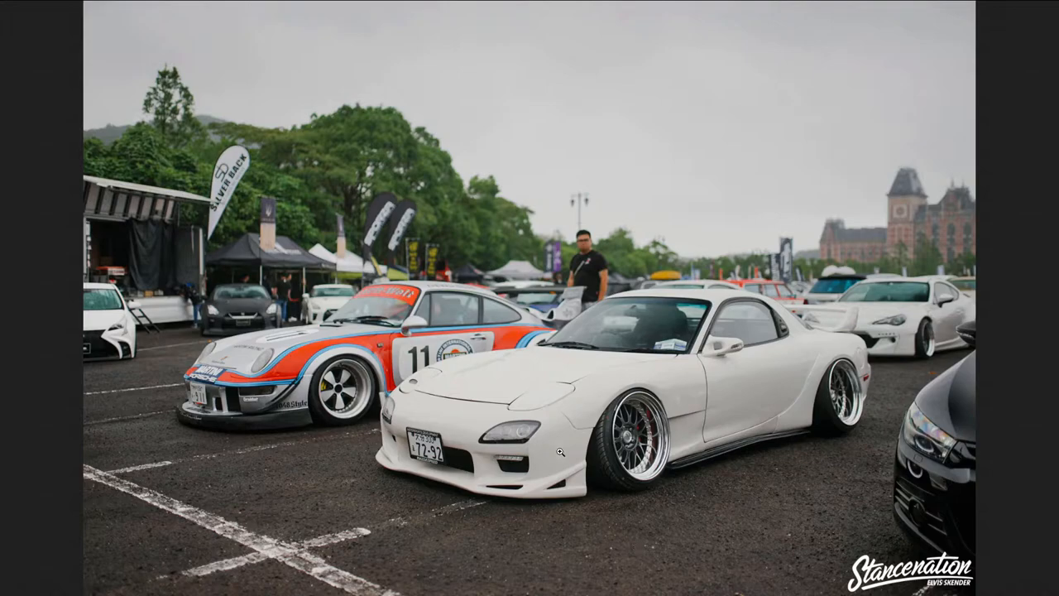
mouse_move(840, 450)
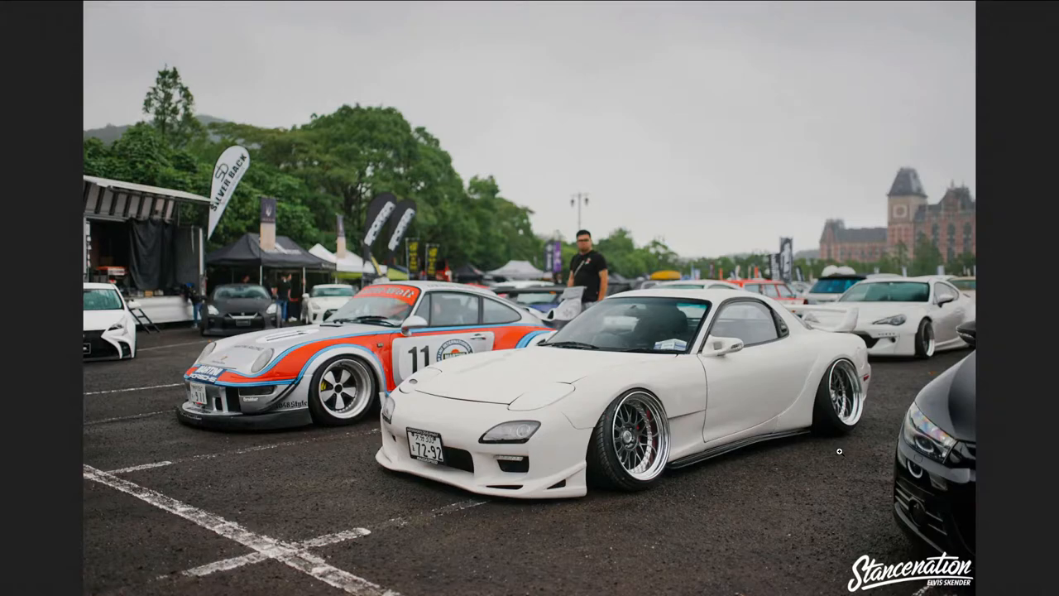
mouse_move(496, 311)
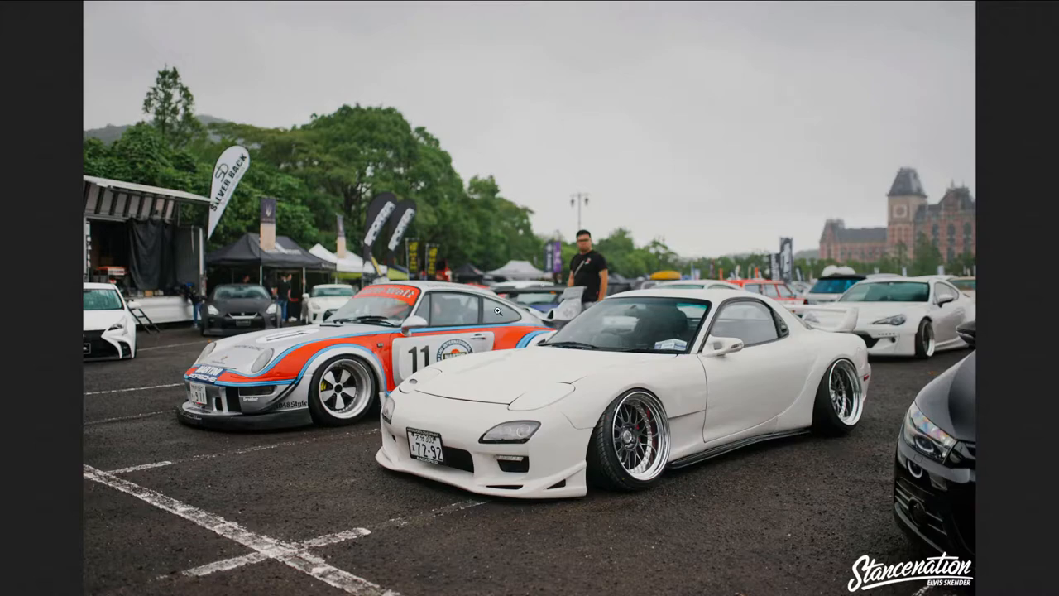
mouse_move(741, 367)
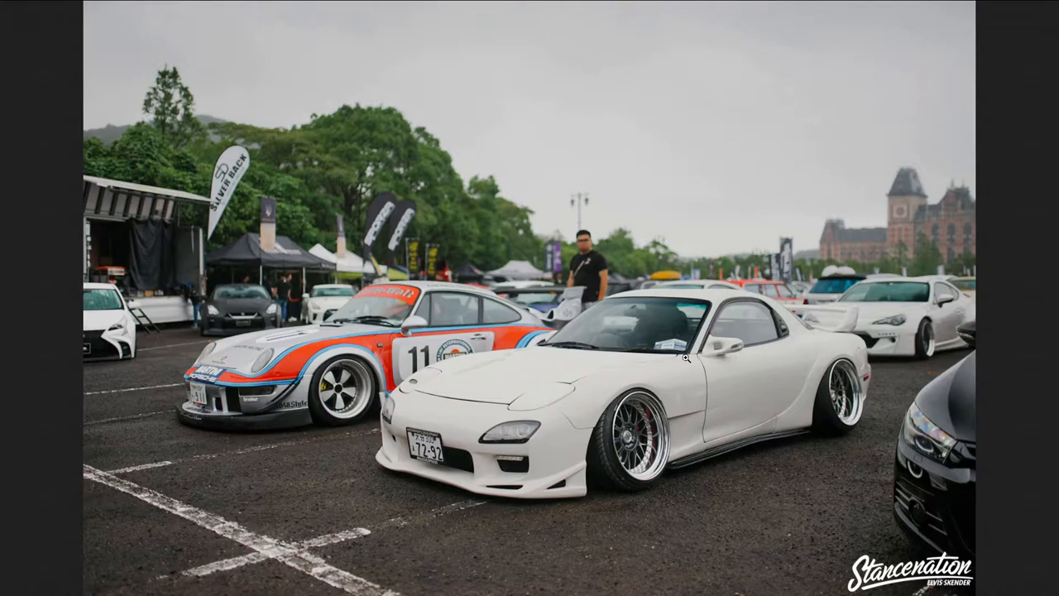
mouse_move(551, 424)
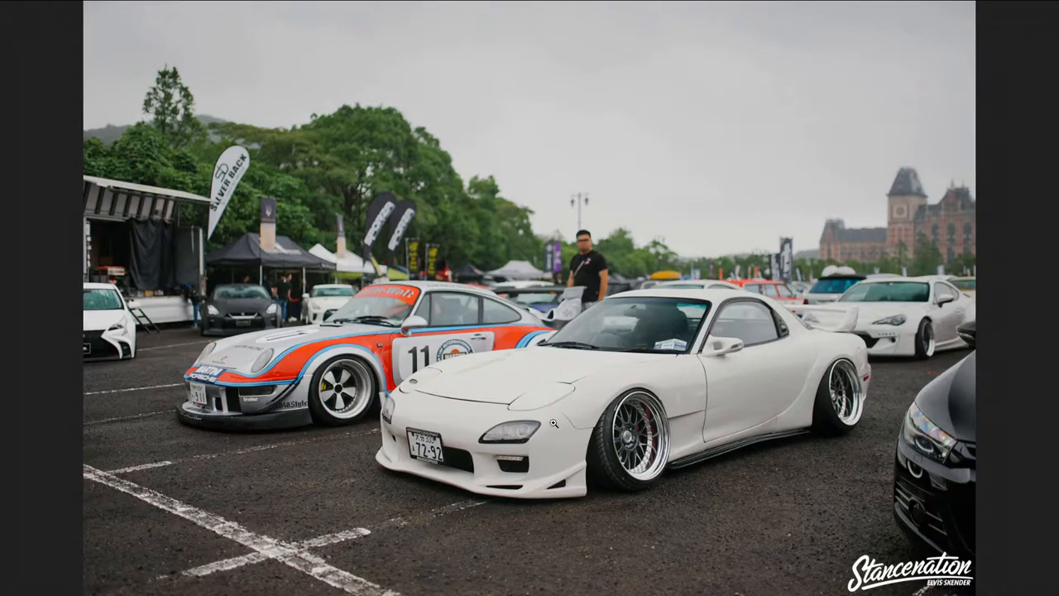
mouse_move(548, 447)
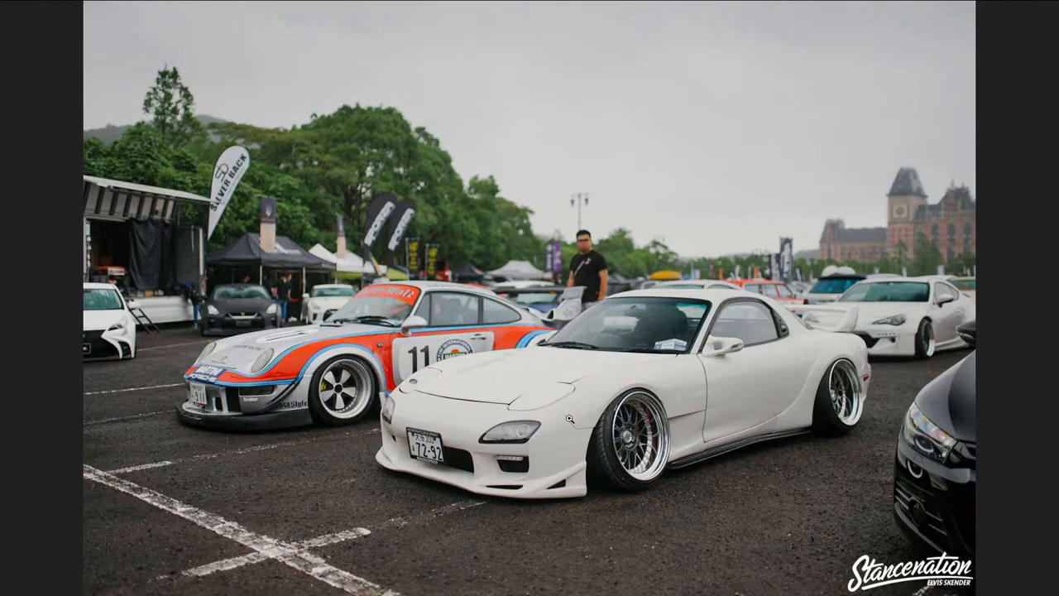
mouse_move(569, 429)
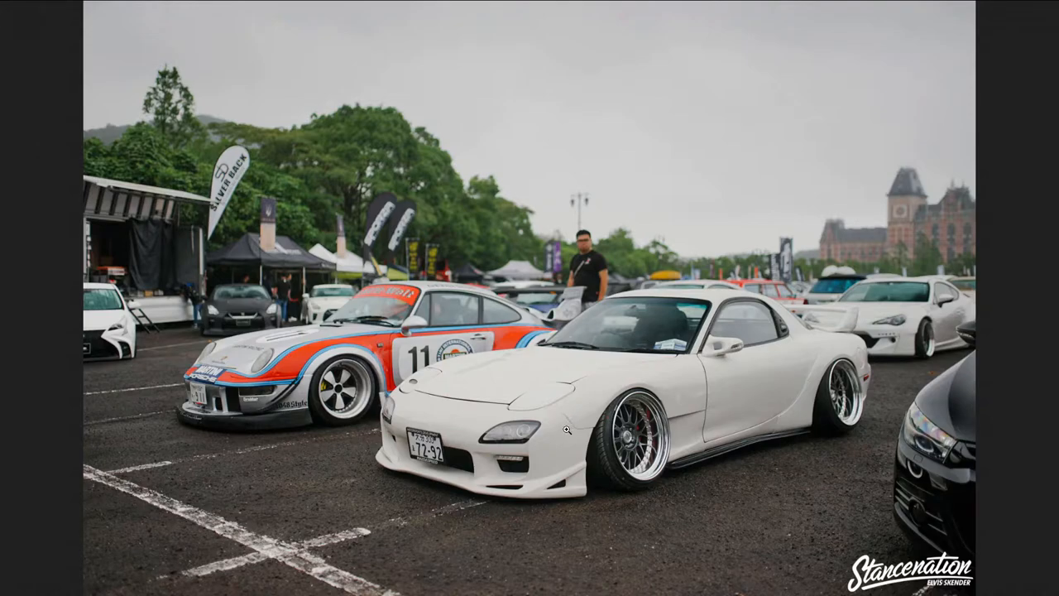
mouse_move(698, 437)
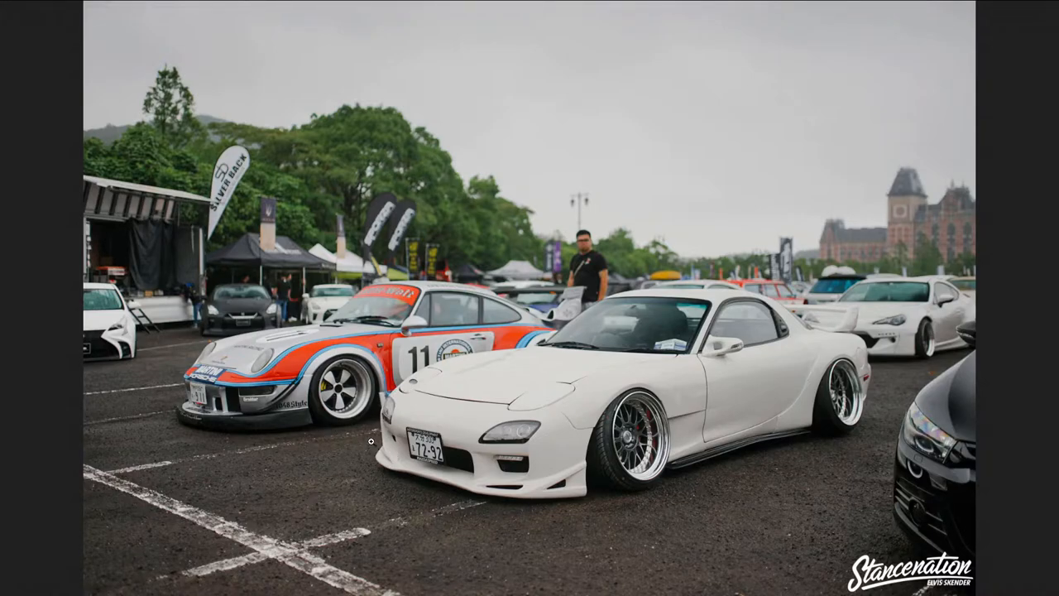
mouse_move(414, 471)
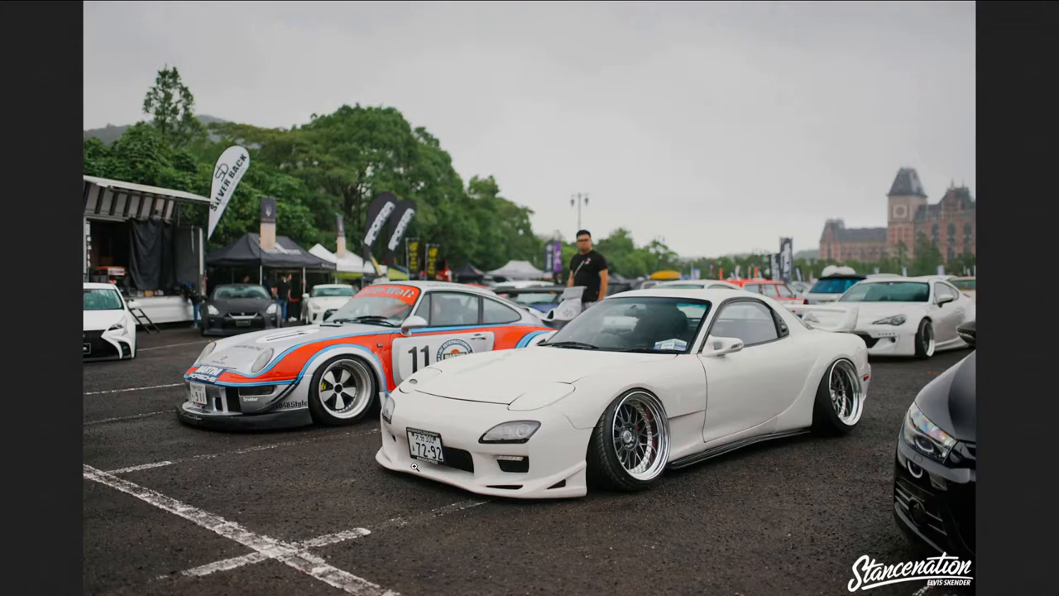
mouse_move(818, 384)
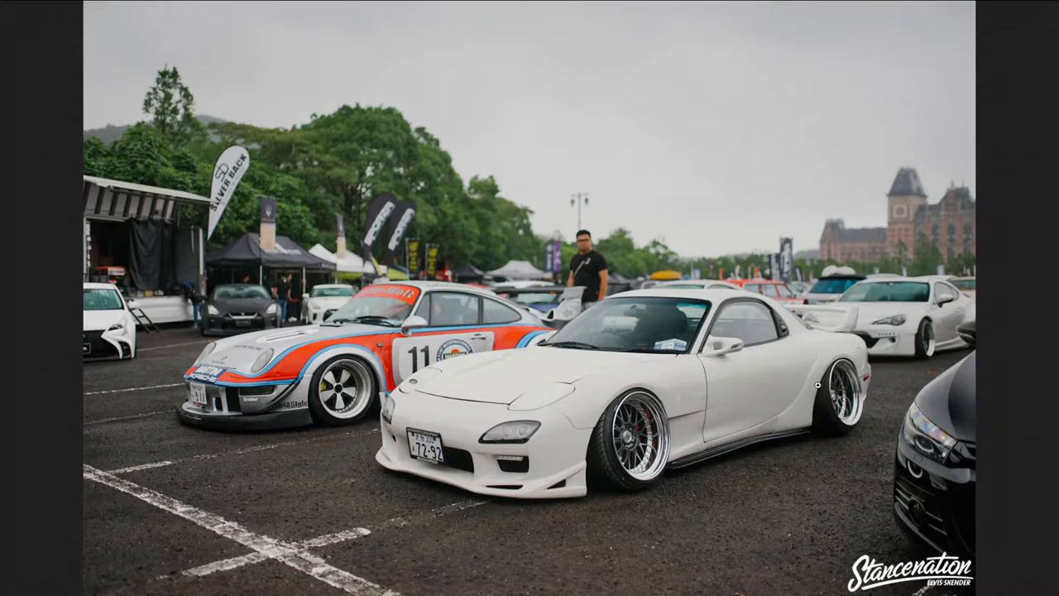
mouse_move(847, 414)
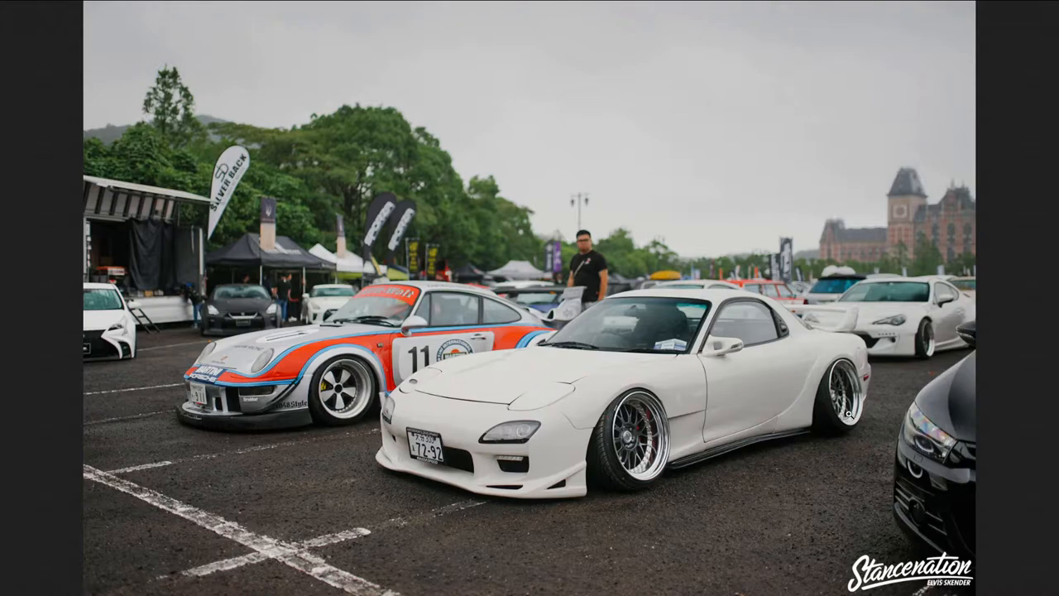
mouse_move(885, 424)
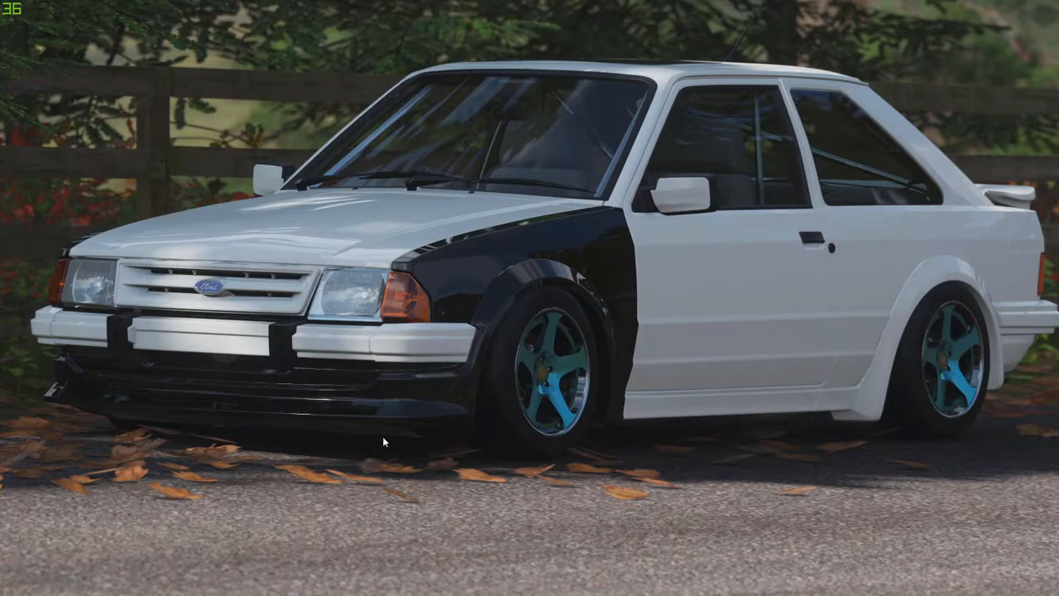
mouse_move(297, 440)
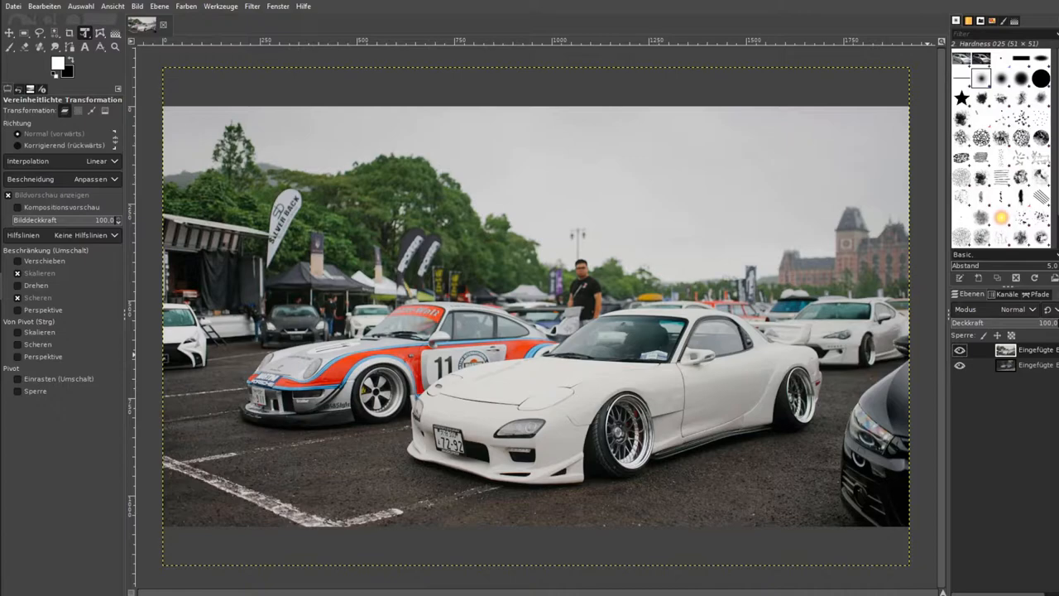
mouse_move(895, 56)
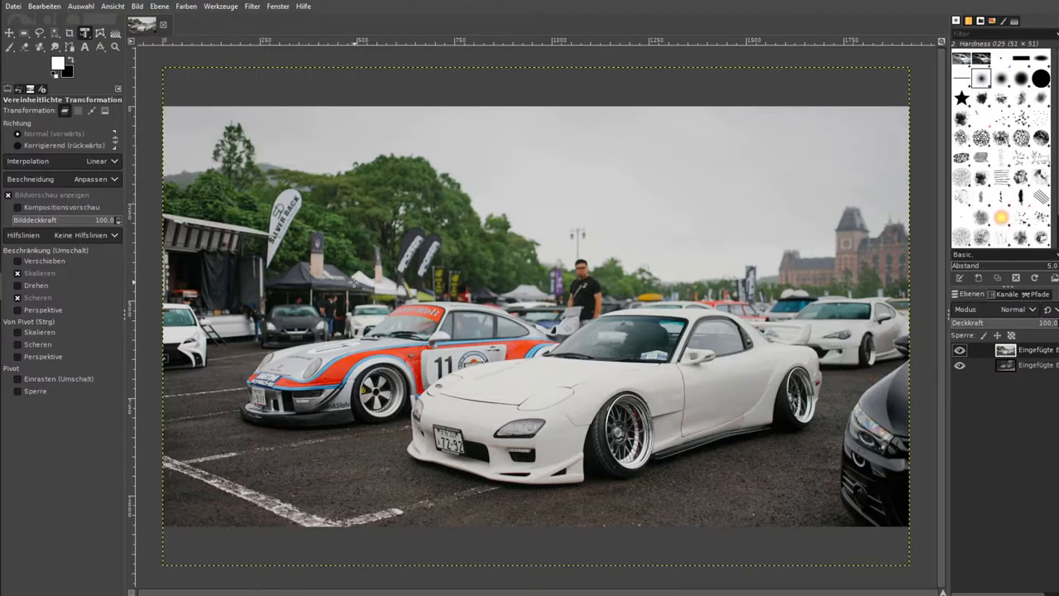
mouse_move(504, 311)
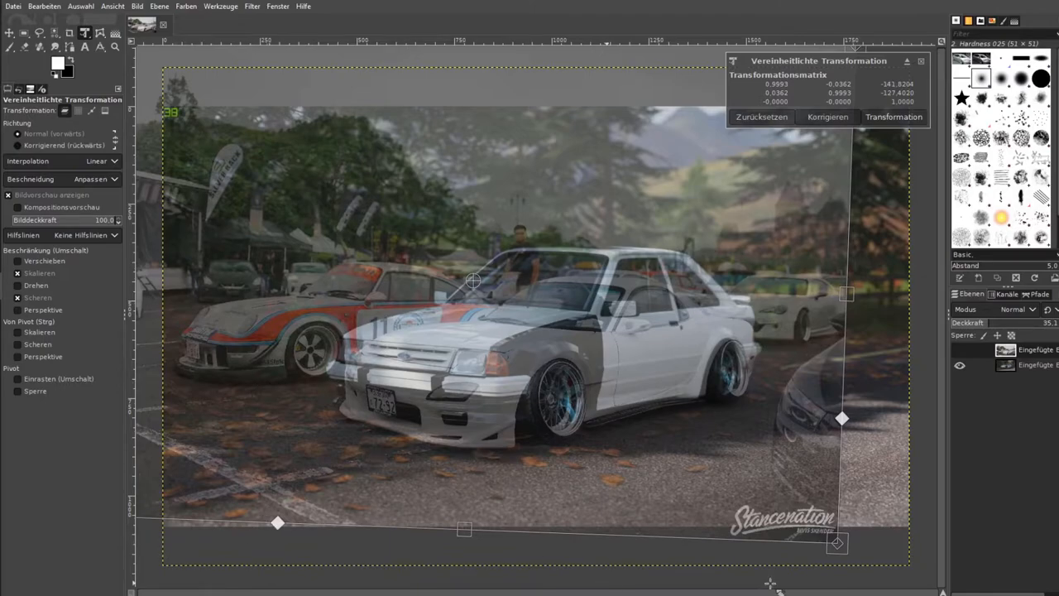
Rotate and shrink the RX-7 layer so its angle and size match the Escort.
left_click_drag(840, 417, 835, 410)
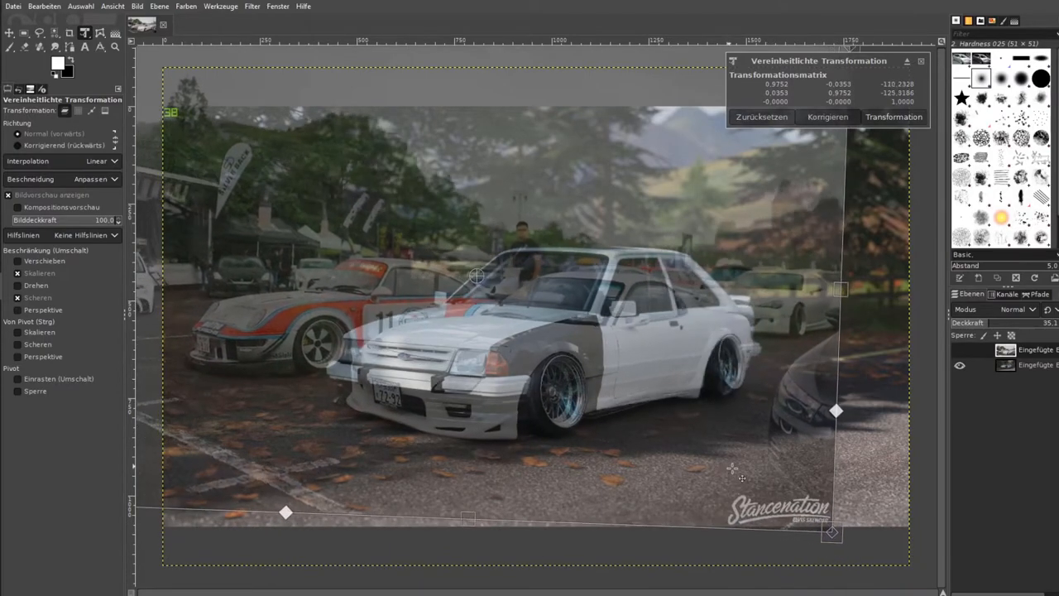
left_click_drag(830, 532, 836, 533)
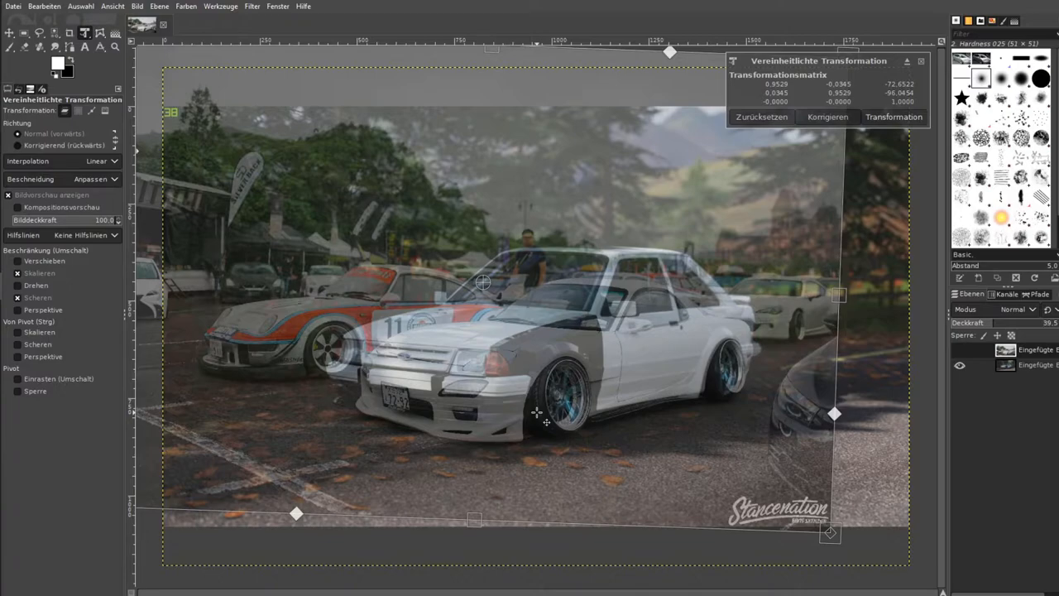
mouse_move(598, 450)
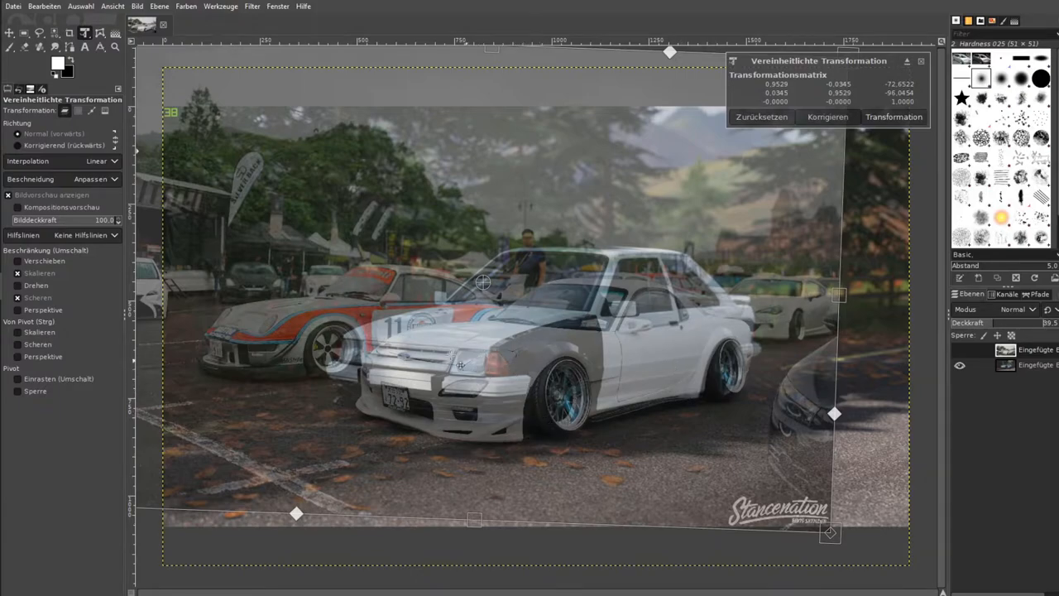
mouse_move(318, 396)
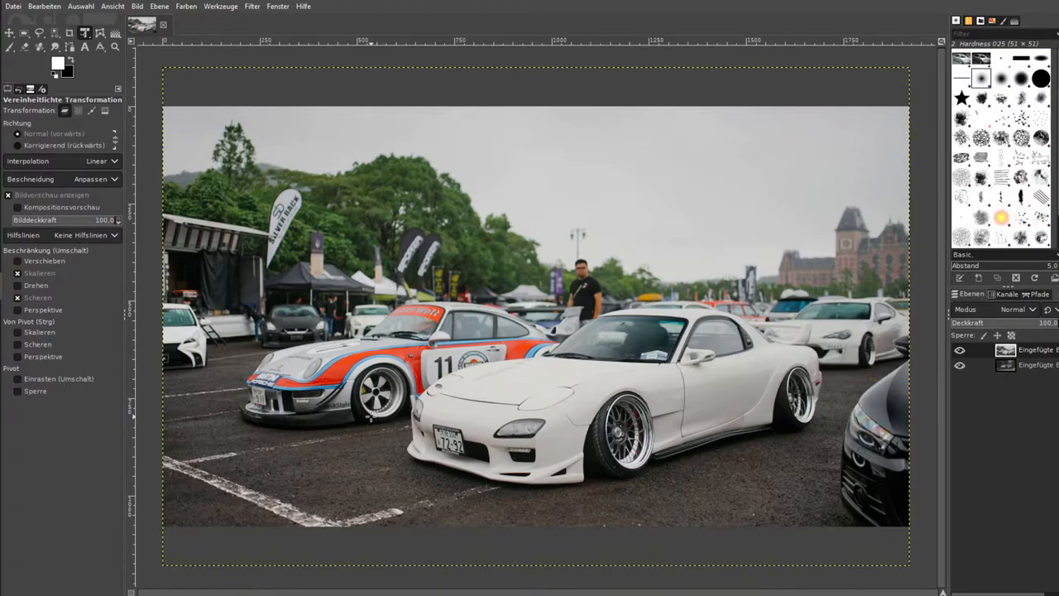
mouse_move(470, 301)
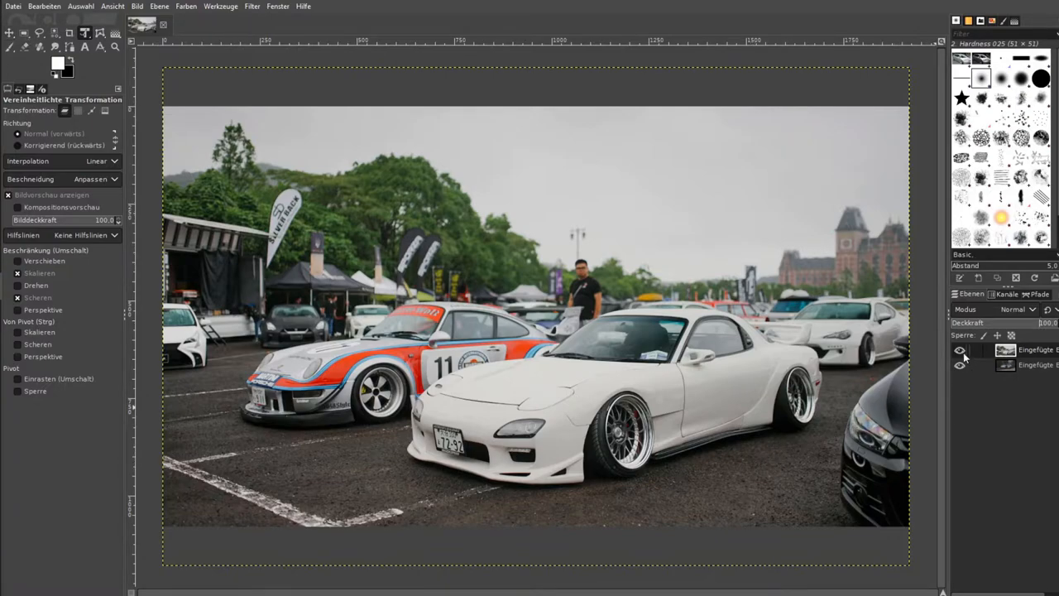
Hide the RX-7 photo layer and switch to the Free Select tool.
left_click(959, 351)
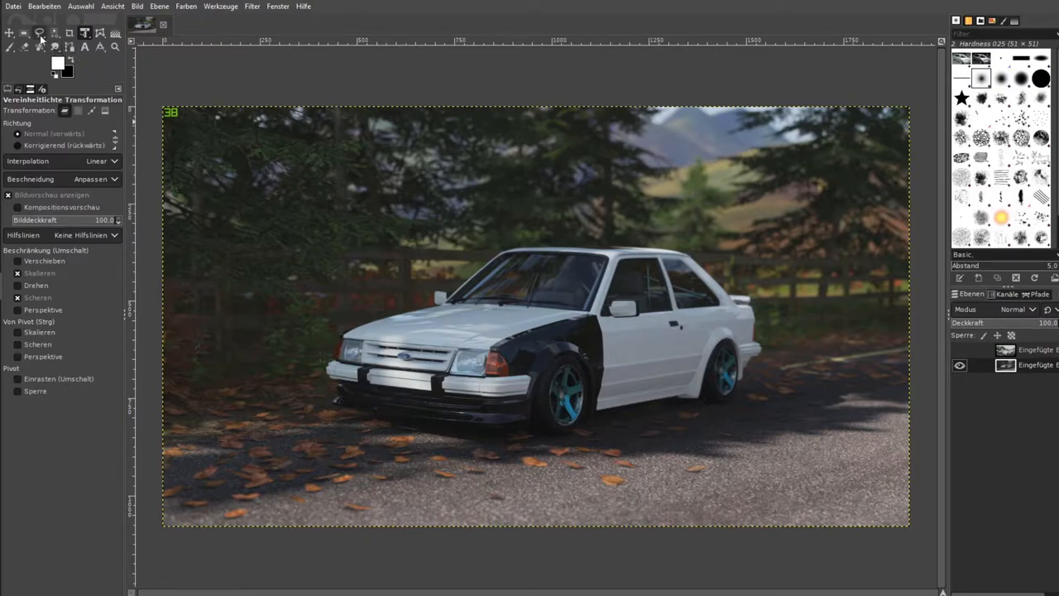
left_click(40, 33)
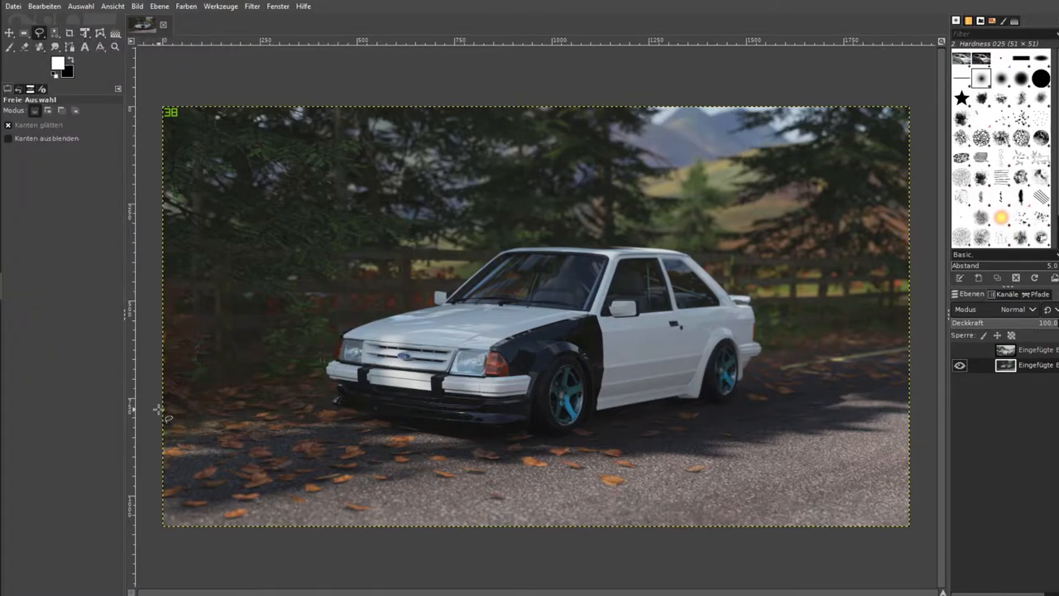
Trace outline points from the left edge along the Escort's front and rear wheel arches.
left_click(159, 410)
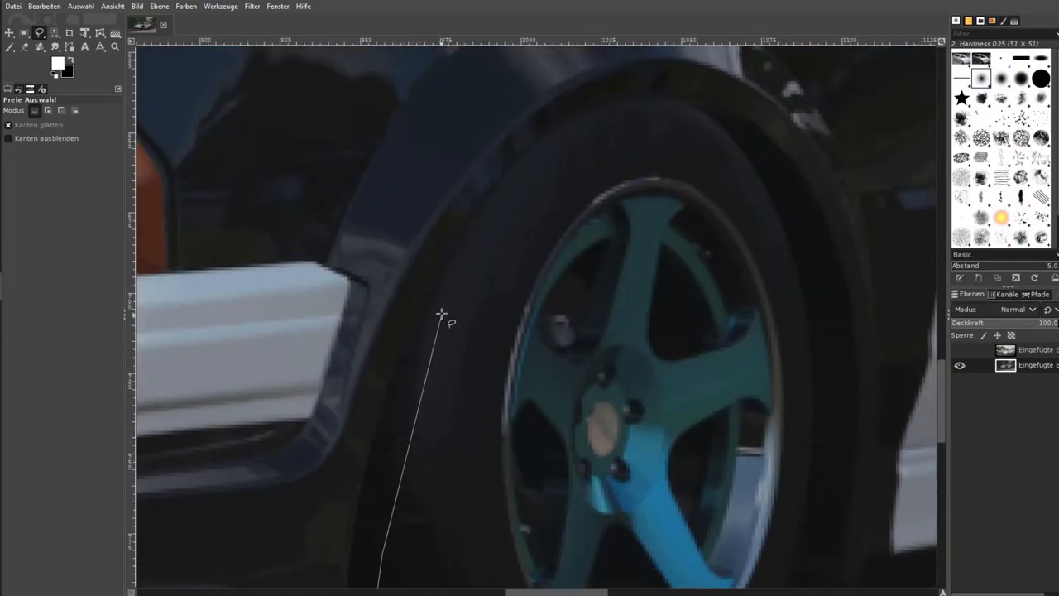
left_click(791, 174)
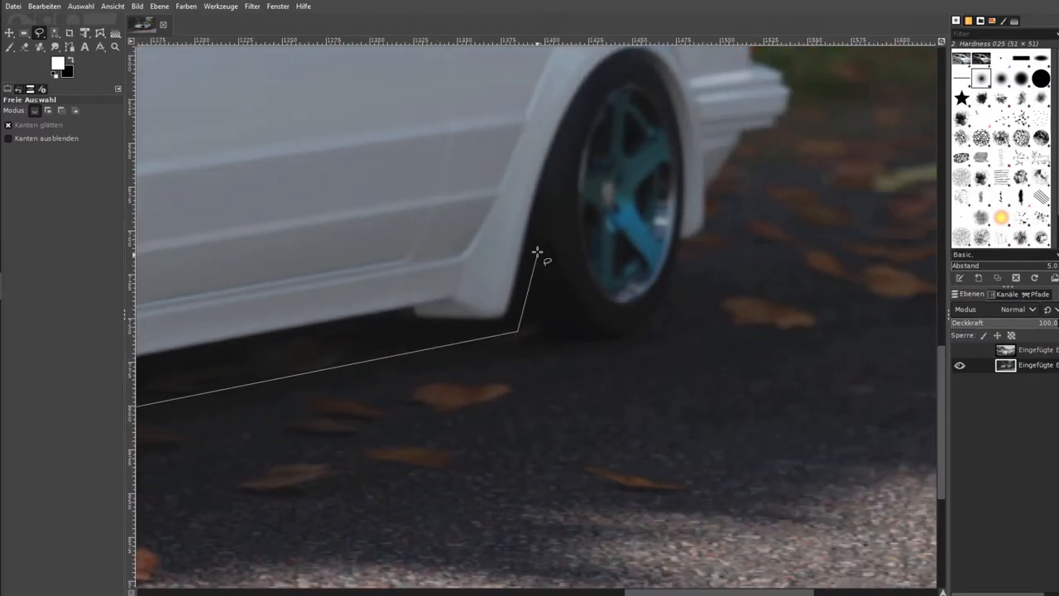
left_click(577, 112)
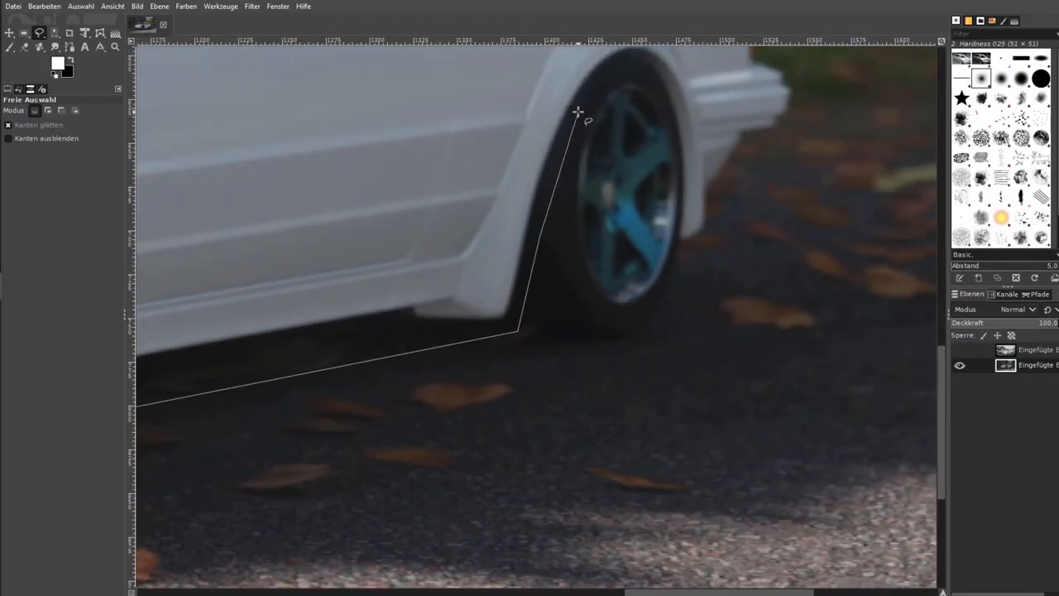
left_click(610, 65)
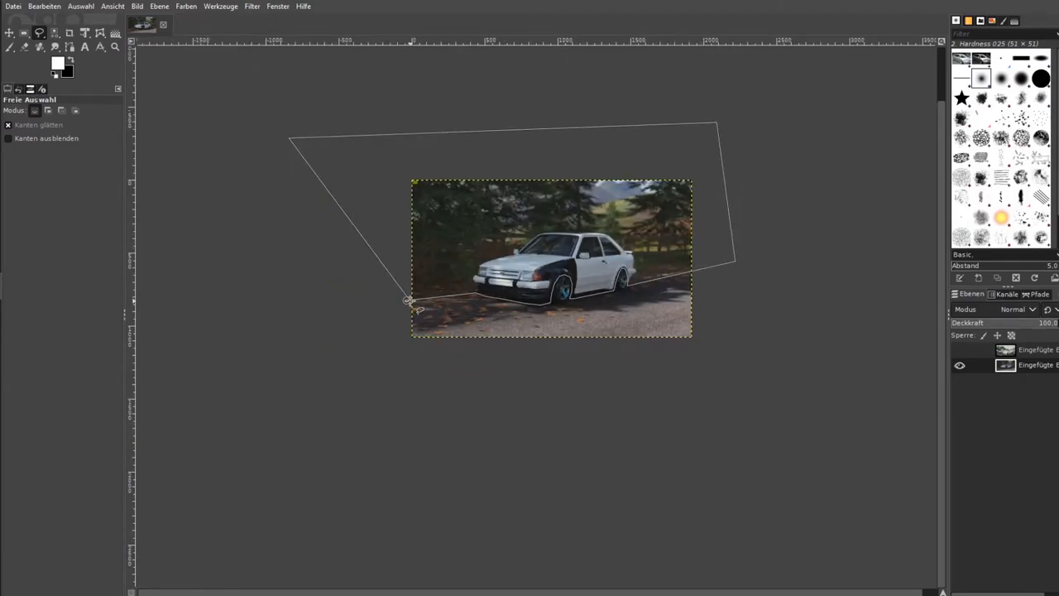
mouse_move(467, 179)
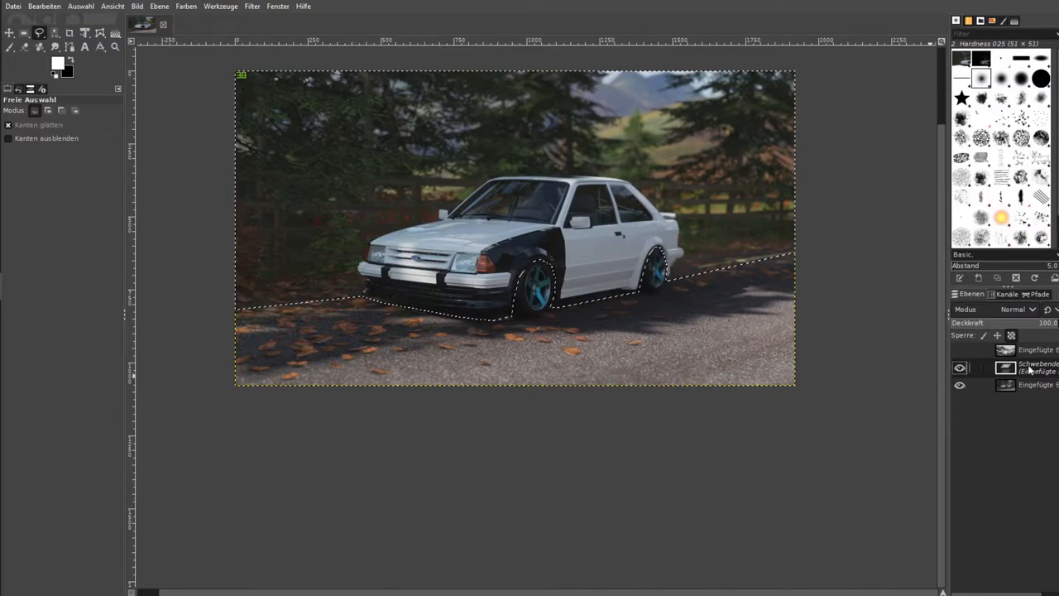
Paste the lower-body selection as its own layer and grab the Move tool to reposition it.
left_click(137, 7)
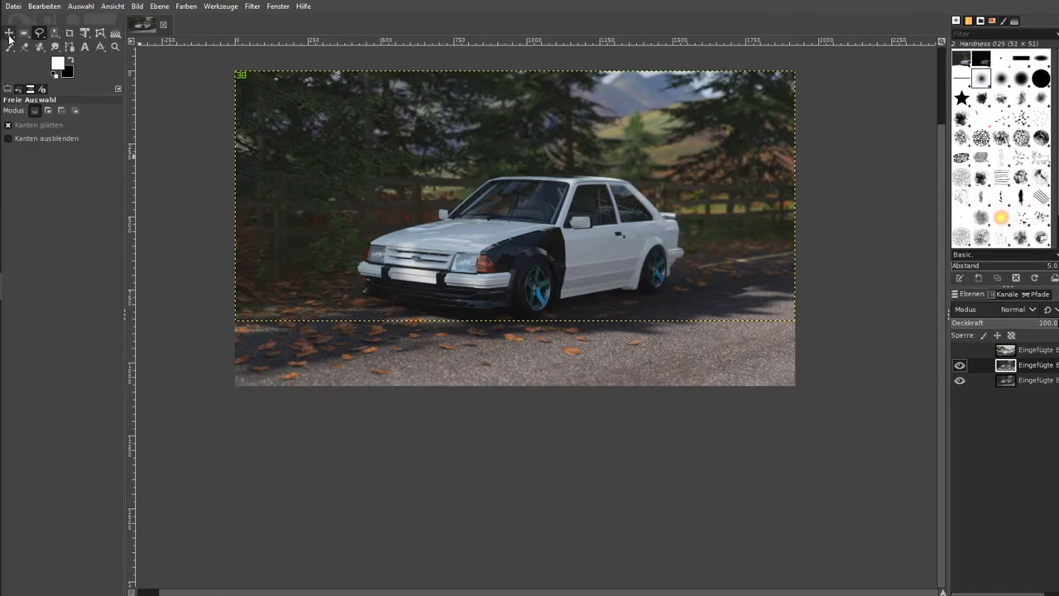
left_click(10, 33)
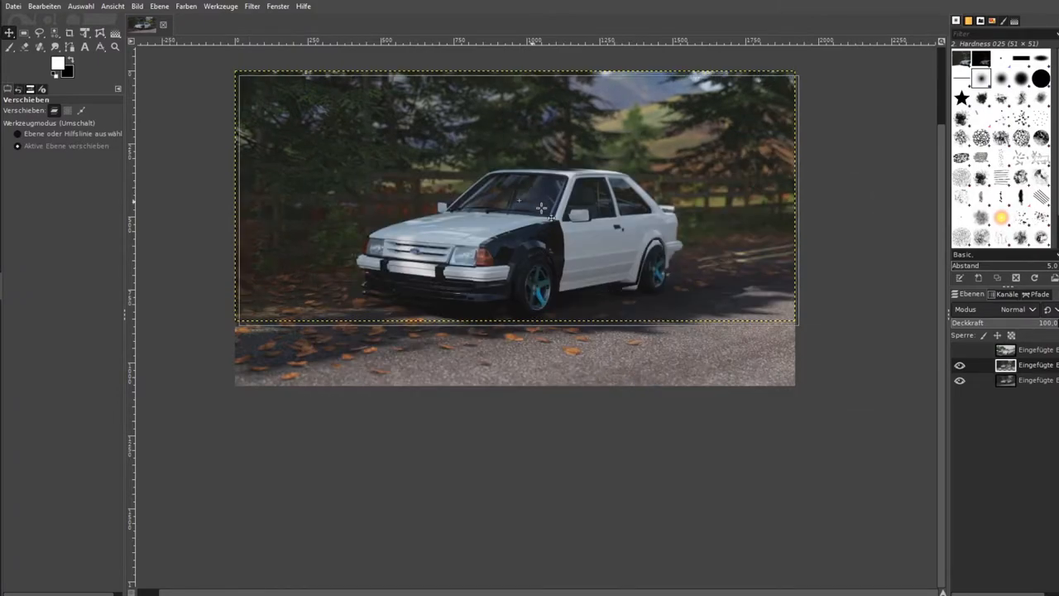
left_click_drag(543, 207, 654, 318)
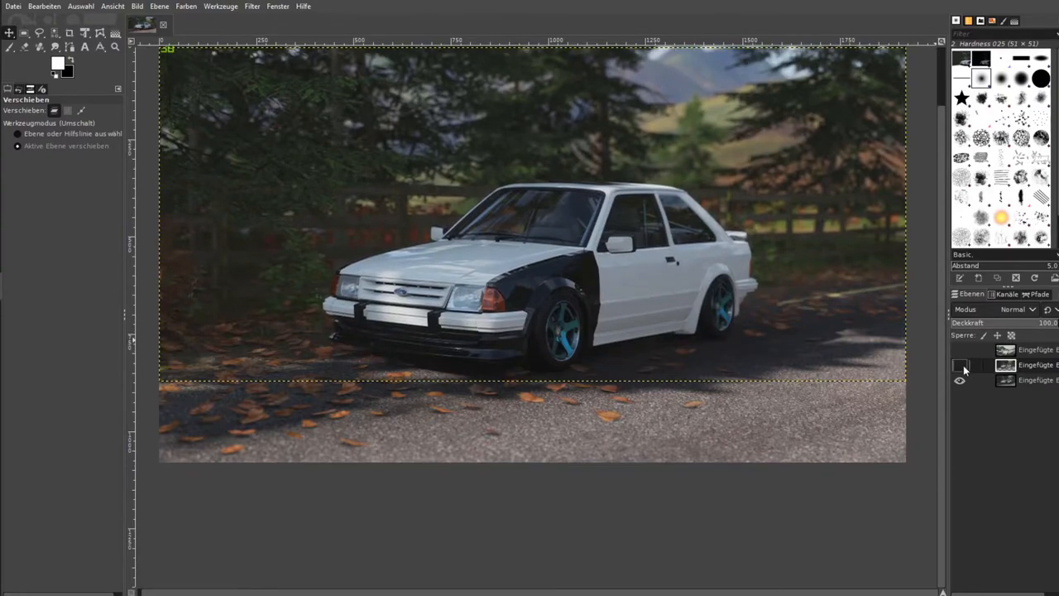
left_click(960, 365)
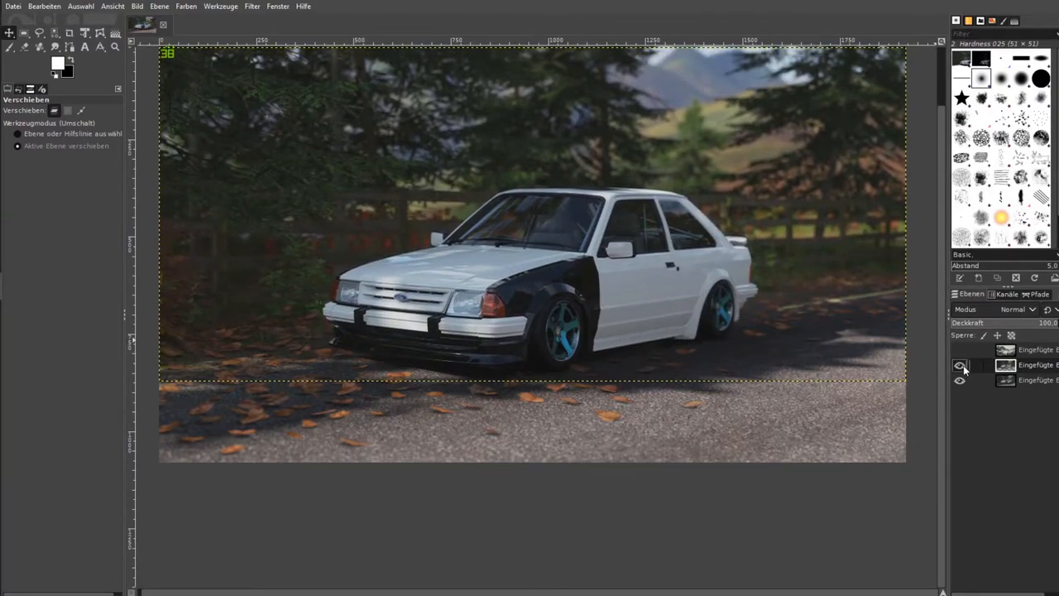
left_click(960, 367)
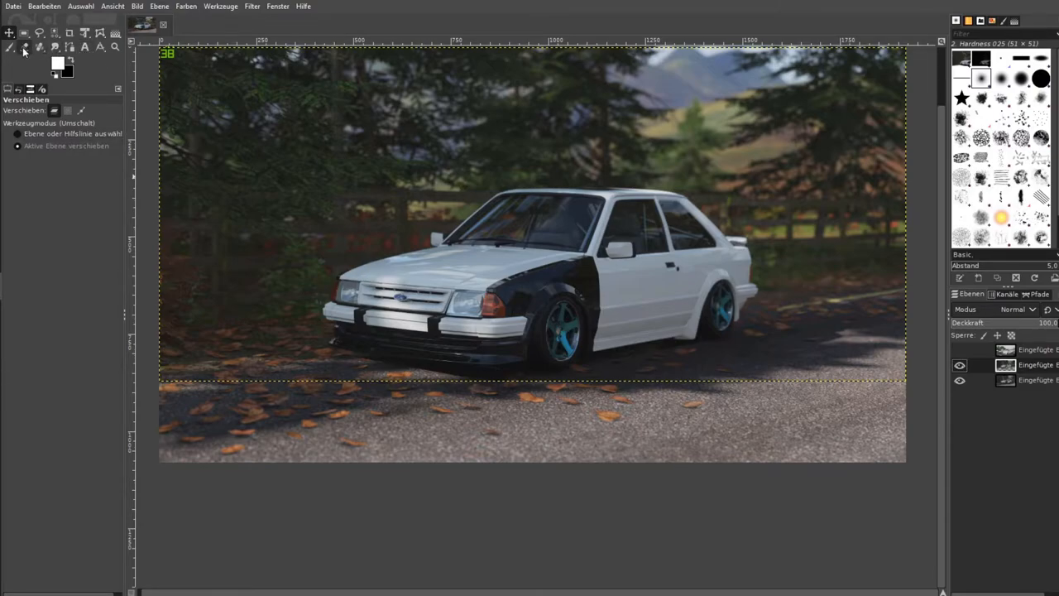
Switch to the Eraser and enlarge its brush size to 80 for blending the road seam.
left_click(25, 47)
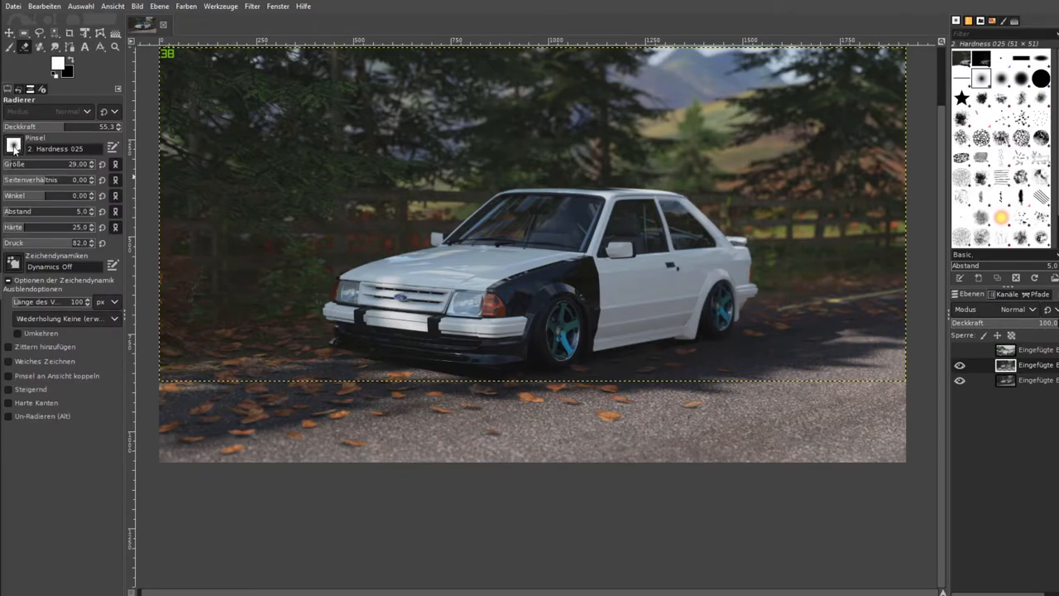
left_click(13, 148)
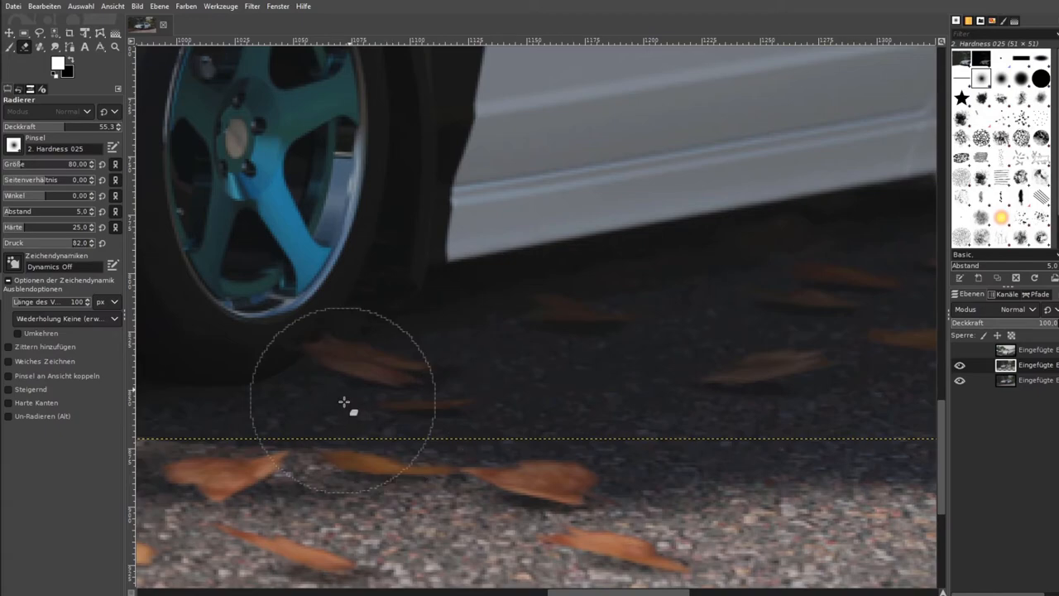
mouse_move(344, 263)
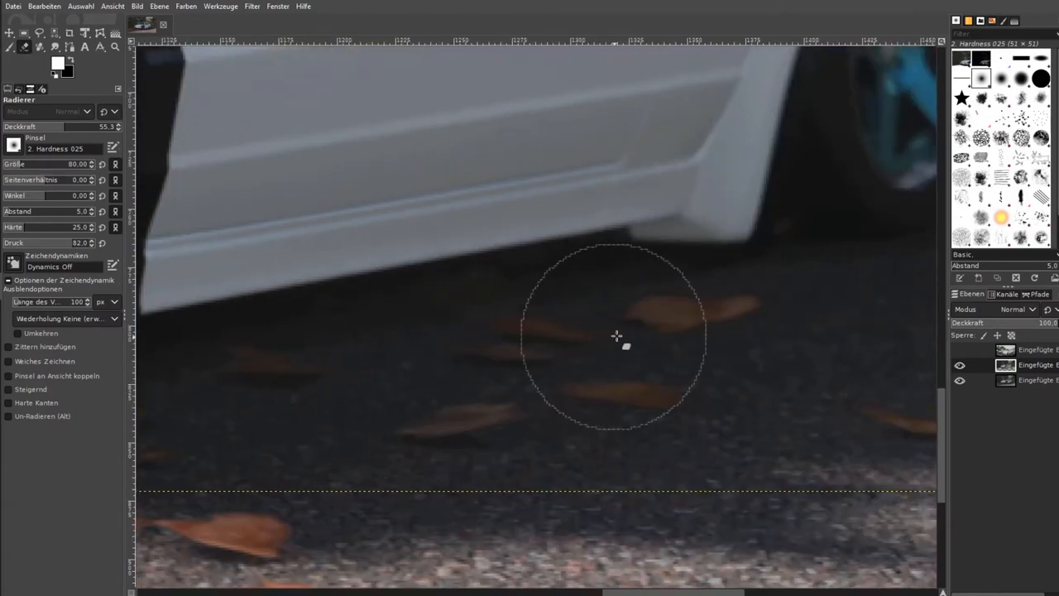
mouse_move(764, 315)
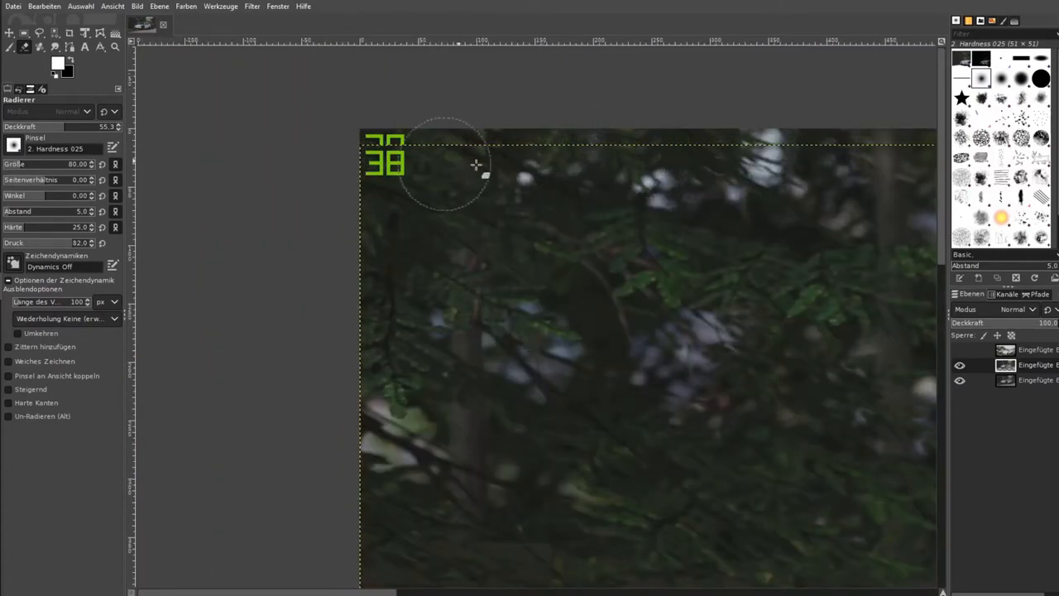
Erase along the pasted layer's top edge to soften it into the trees.
left_click_drag(477, 166, 397, 152)
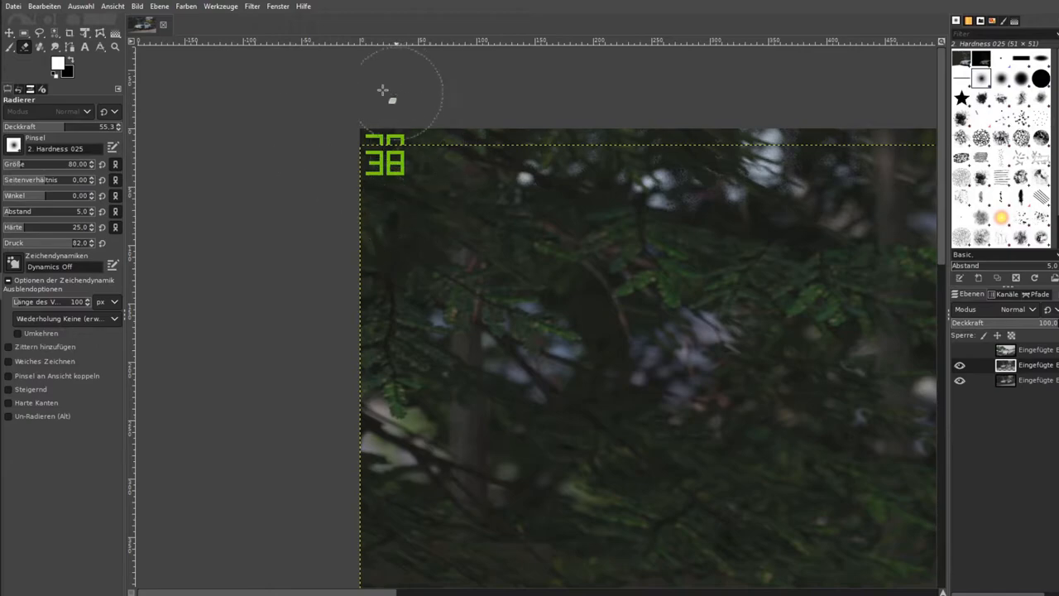
mouse_move(189, 215)
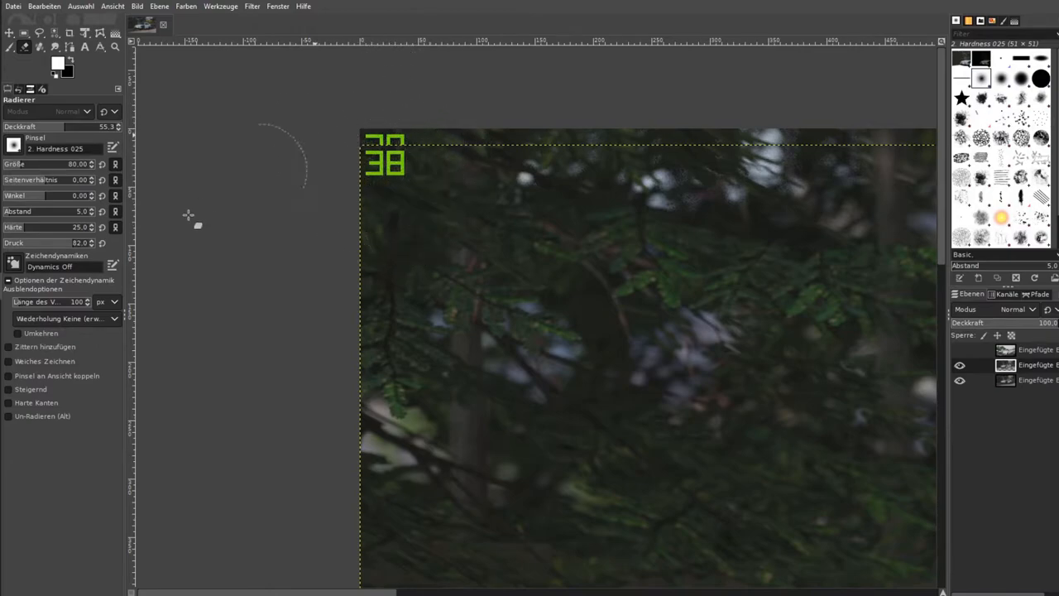
mouse_move(262, 273)
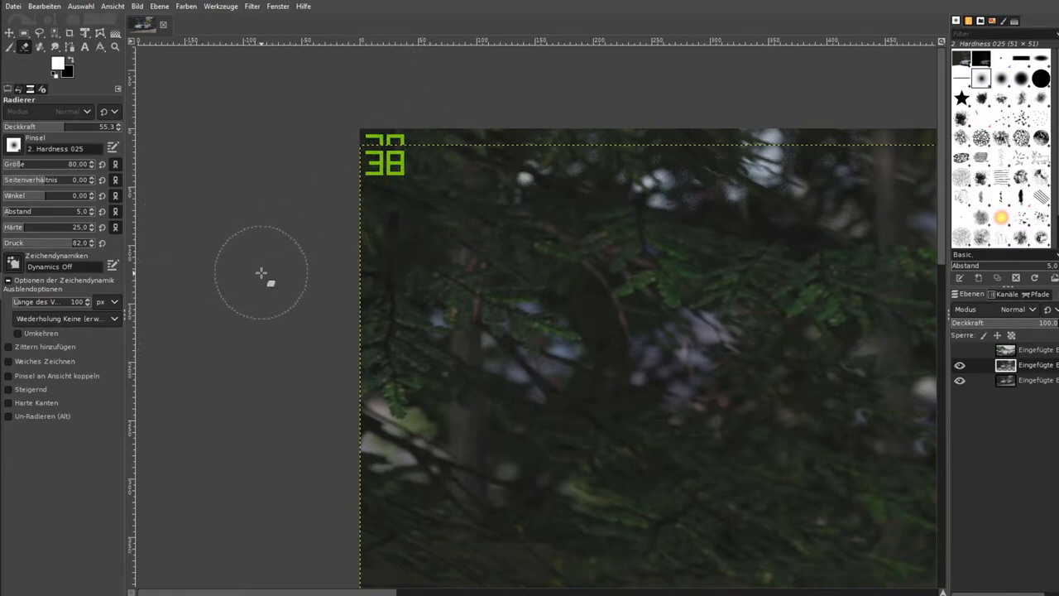
mouse_move(437, 169)
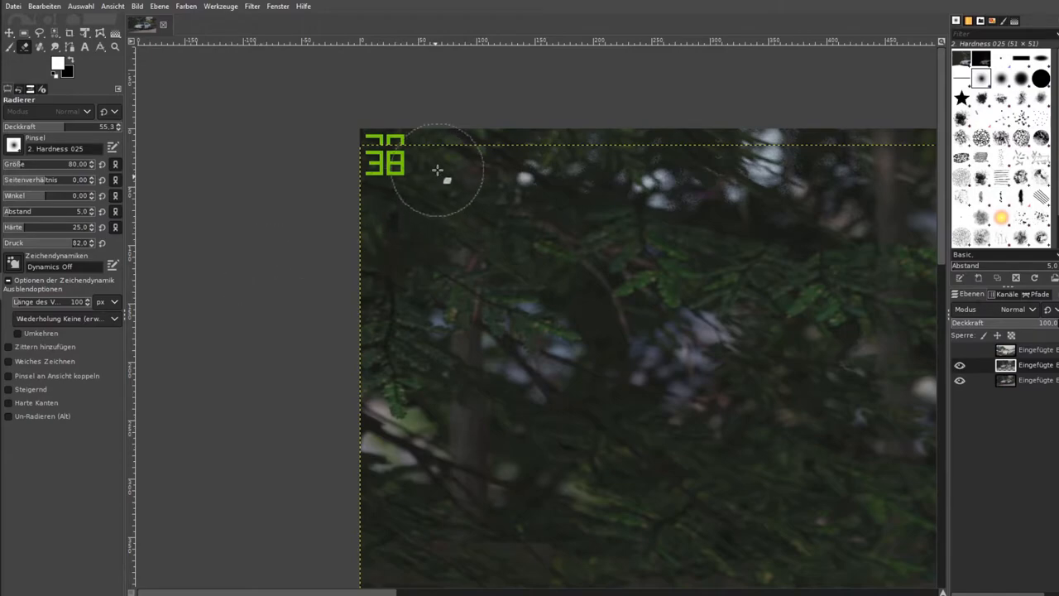
mouse_move(379, 112)
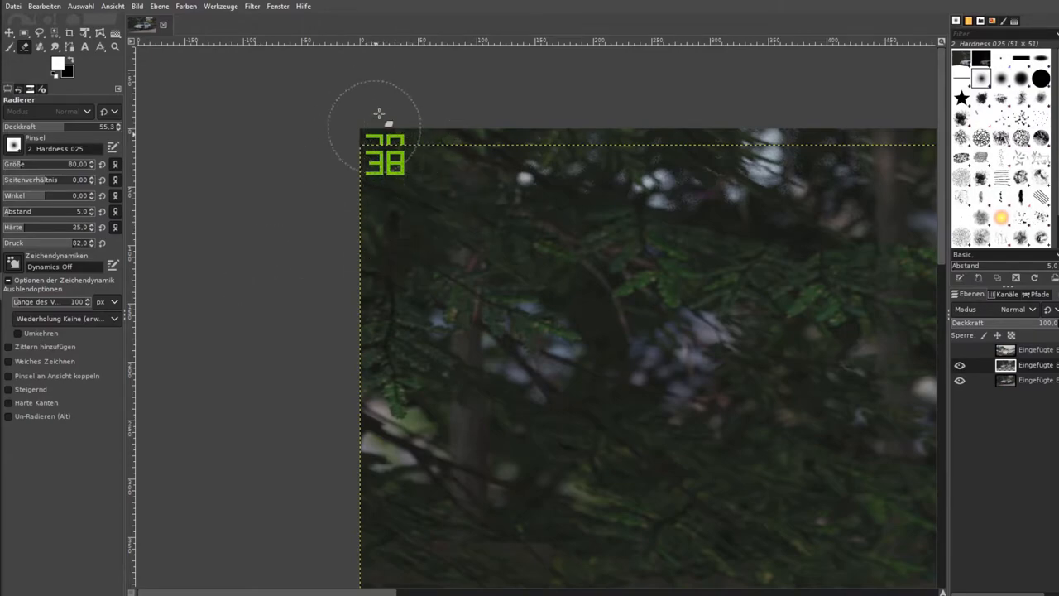
mouse_move(397, 146)
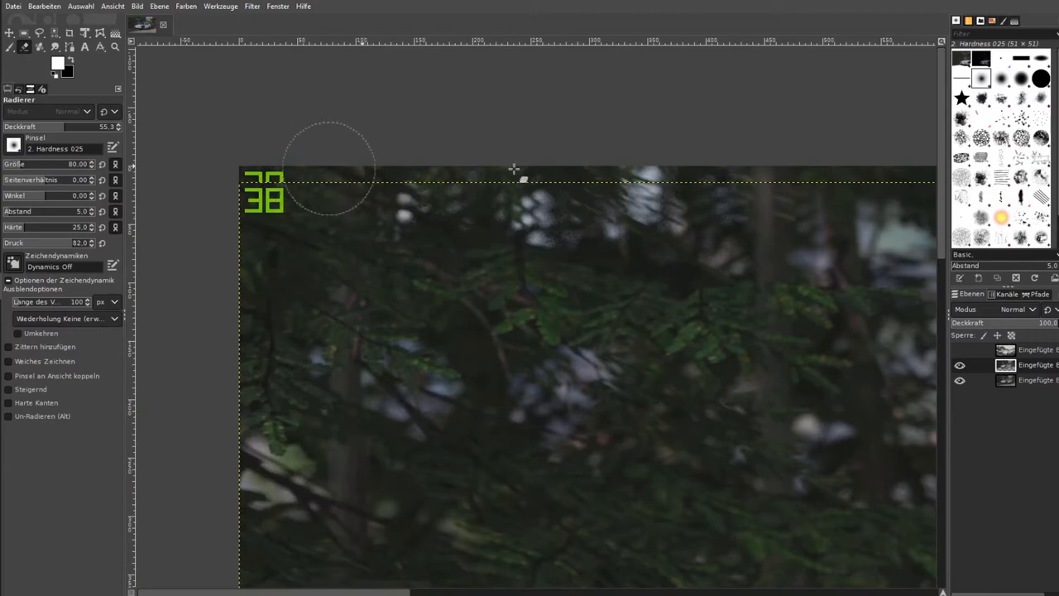
mouse_move(275, 205)
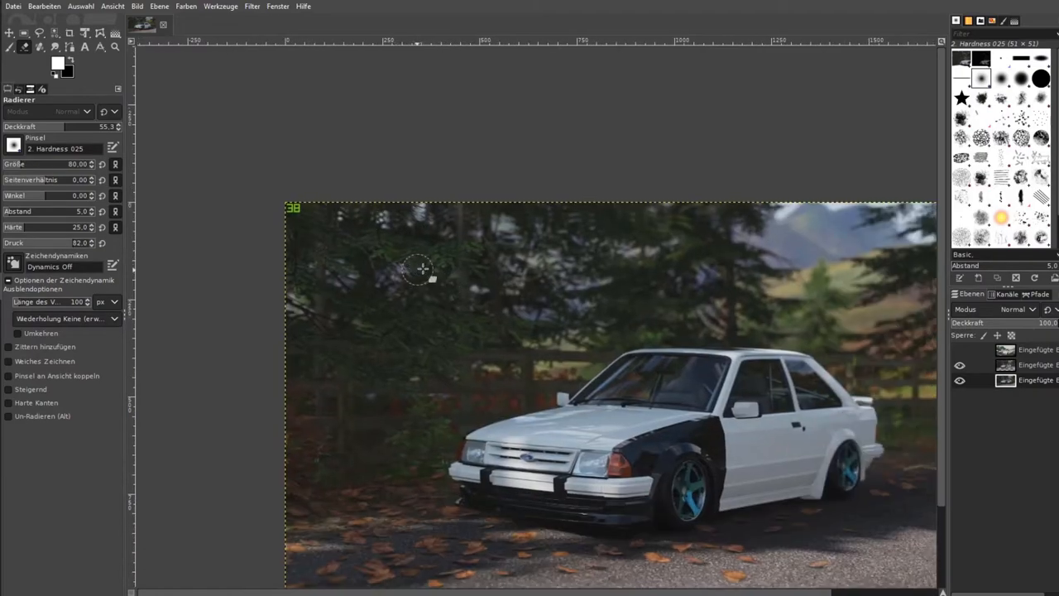
mouse_move(927, 272)
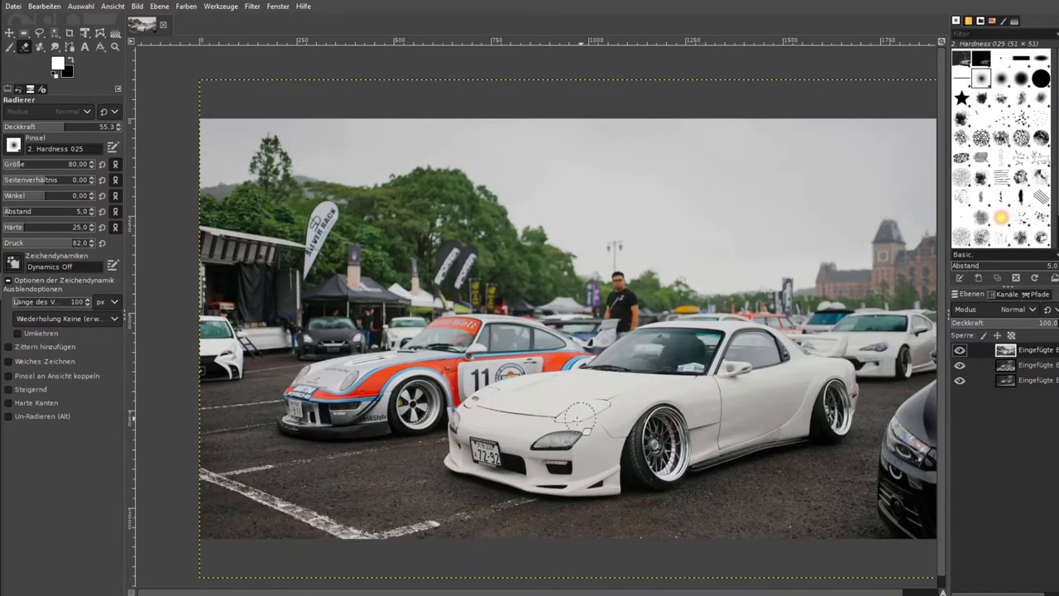
On the RX-7 photo, draw a freehand selection around its front multi-spoke wheel.
left_click_drag(579, 414, 645, 402)
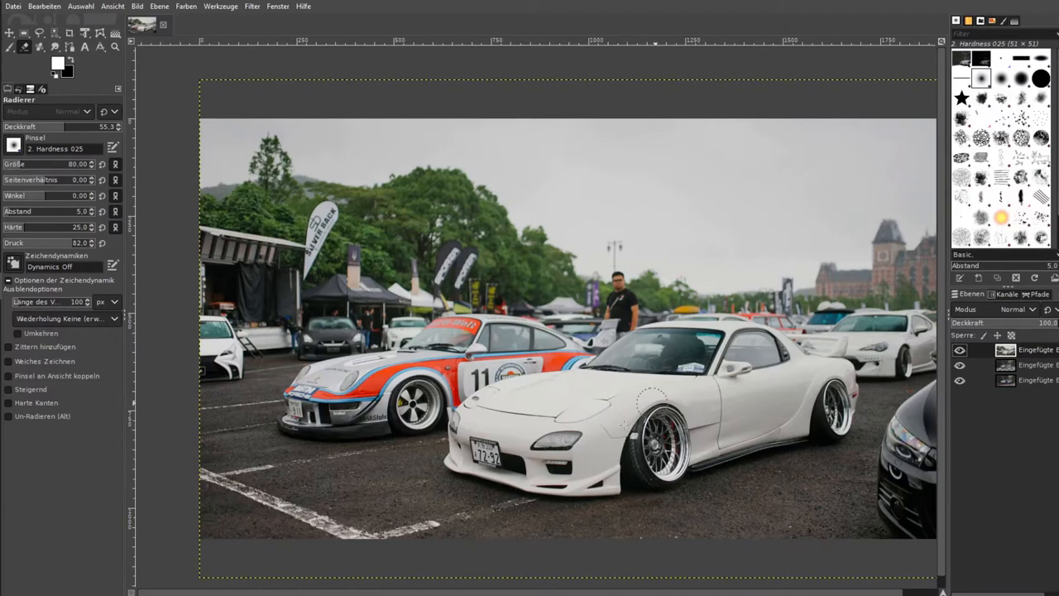
left_click(40, 33)
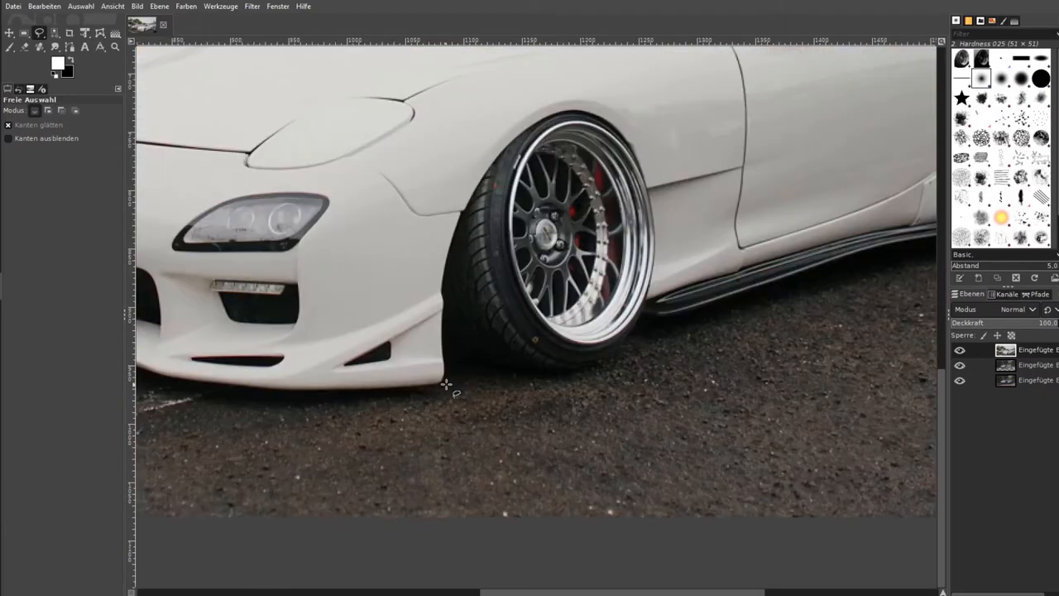
left_click_drag(445, 384, 592, 380)
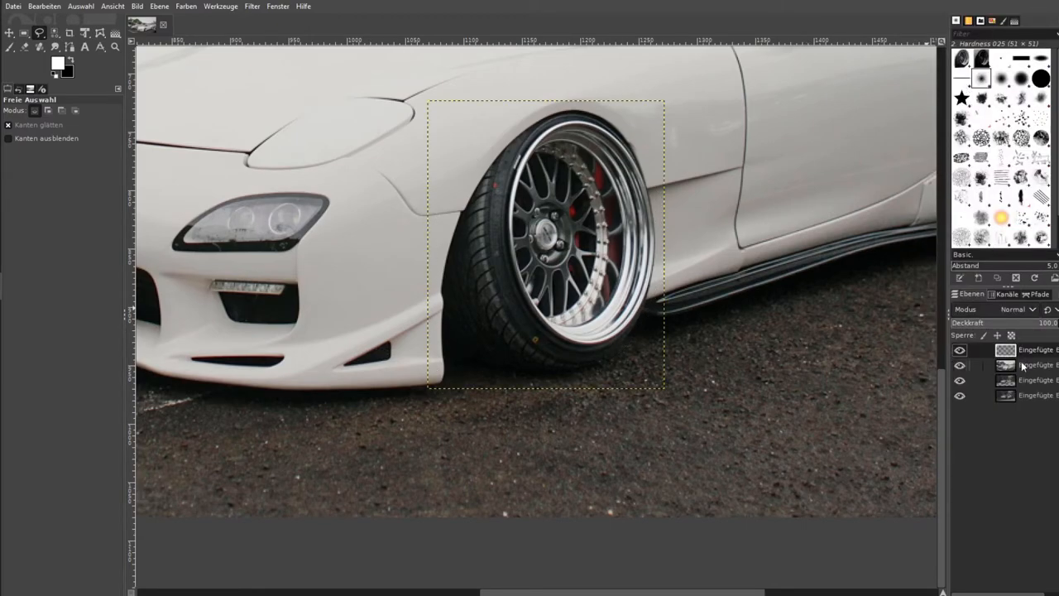
Return to the Escort picture with the cut-out RX-7 wheel pasted as a new layer.
left_click(959, 365)
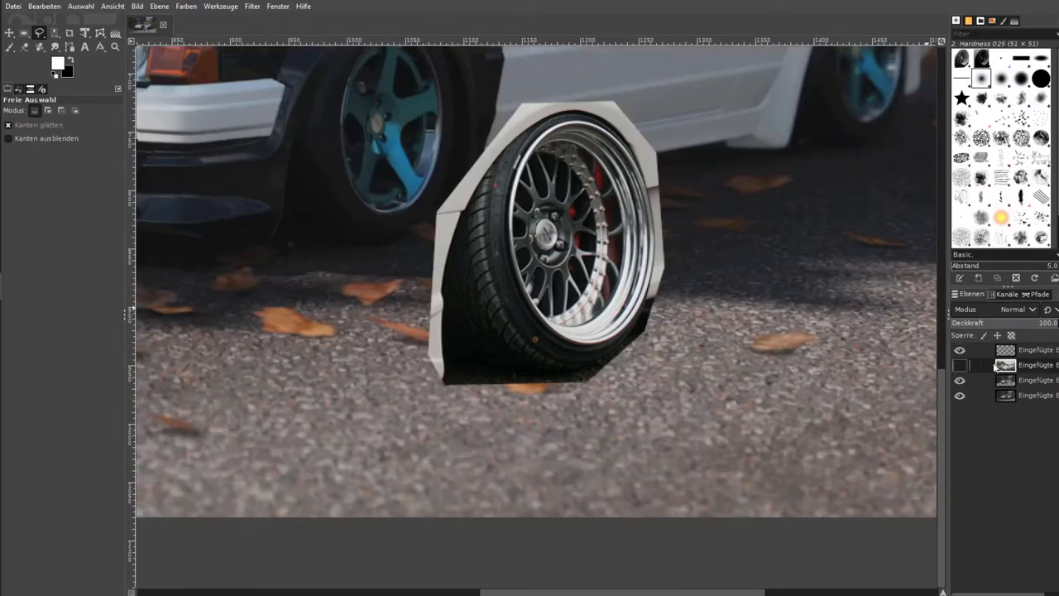
left_click(960, 365)
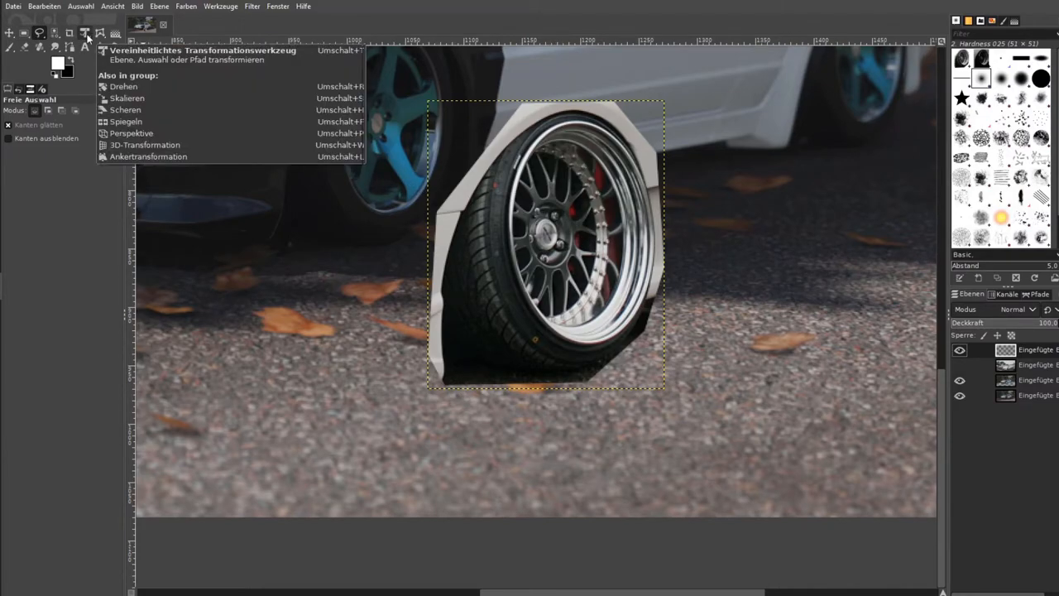
Reset the pasted wheel's transform and resize it toward the Escort's front wheel.
left_click(110, 49)
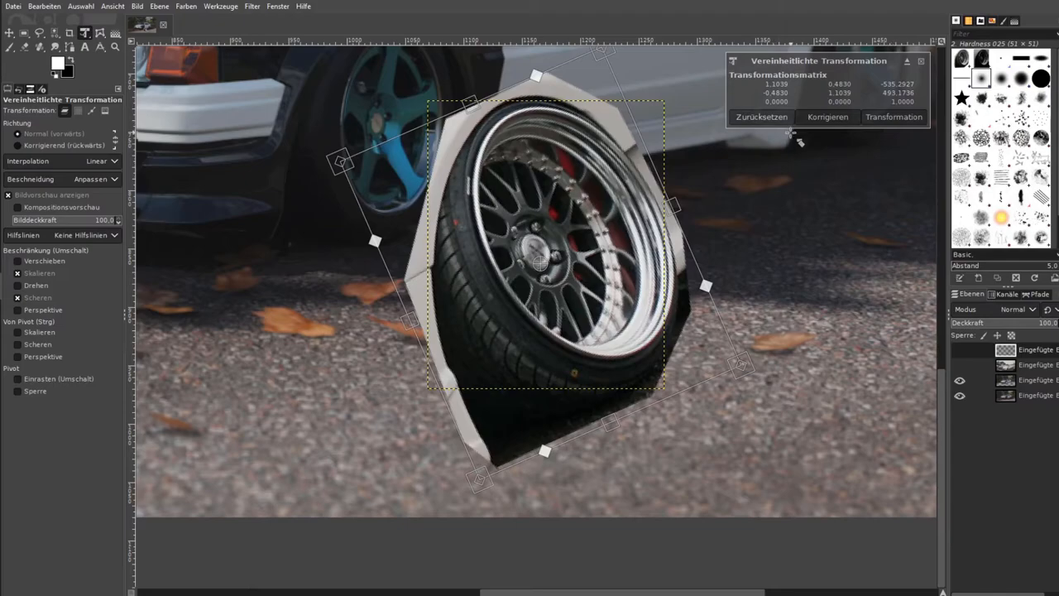
left_click(761, 116)
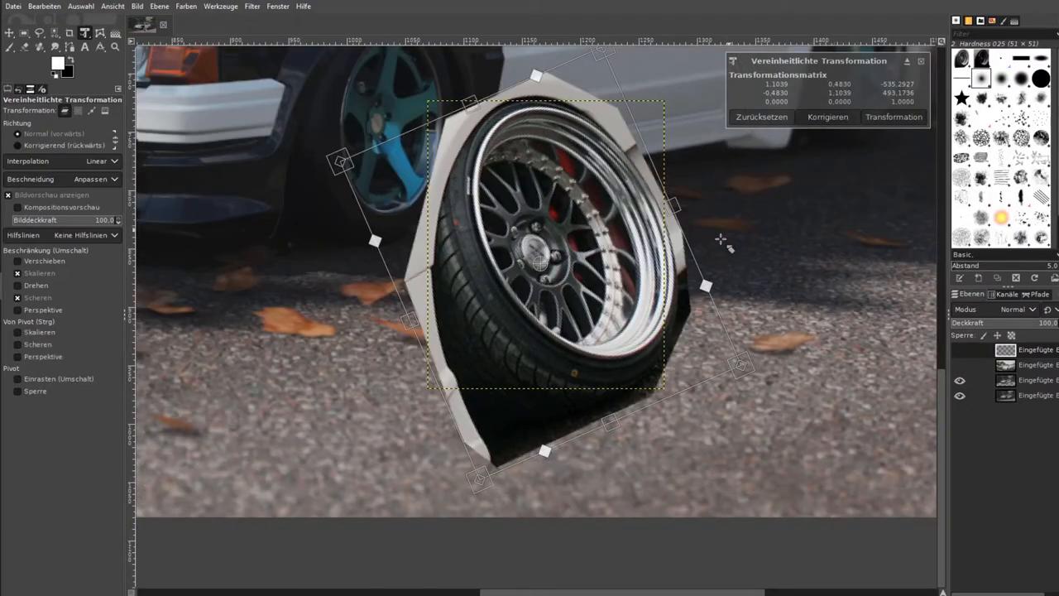
left_click(761, 115)
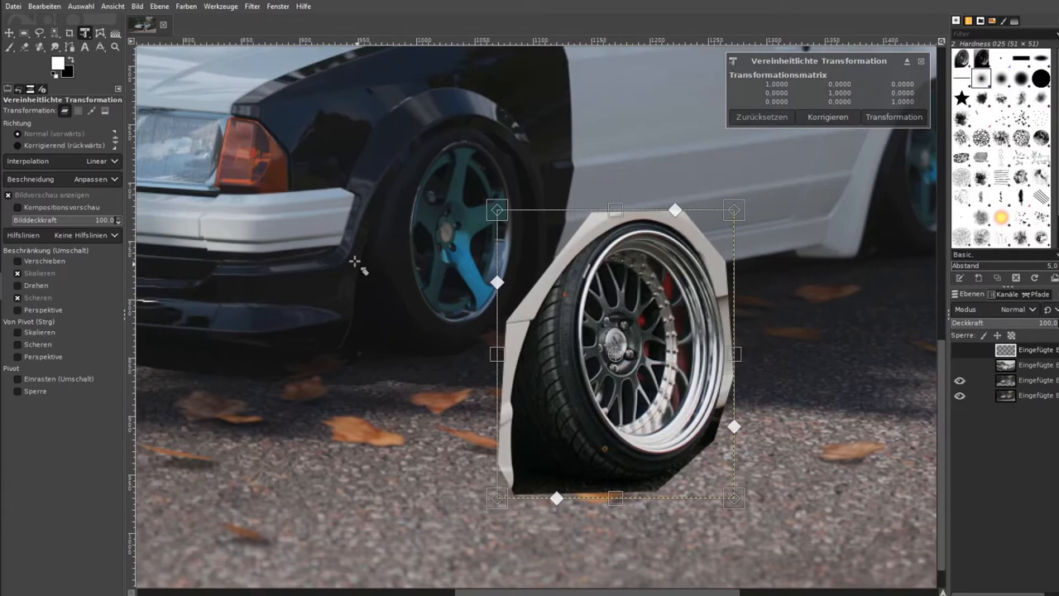
left_click_drag(615, 354, 455, 231)
type("80")
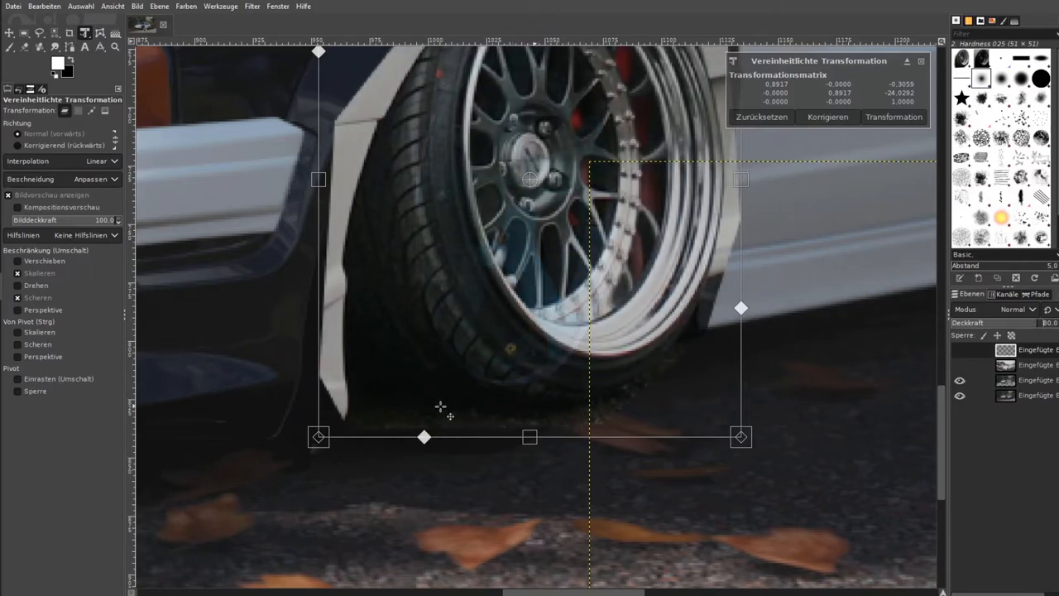
mouse_move(463, 410)
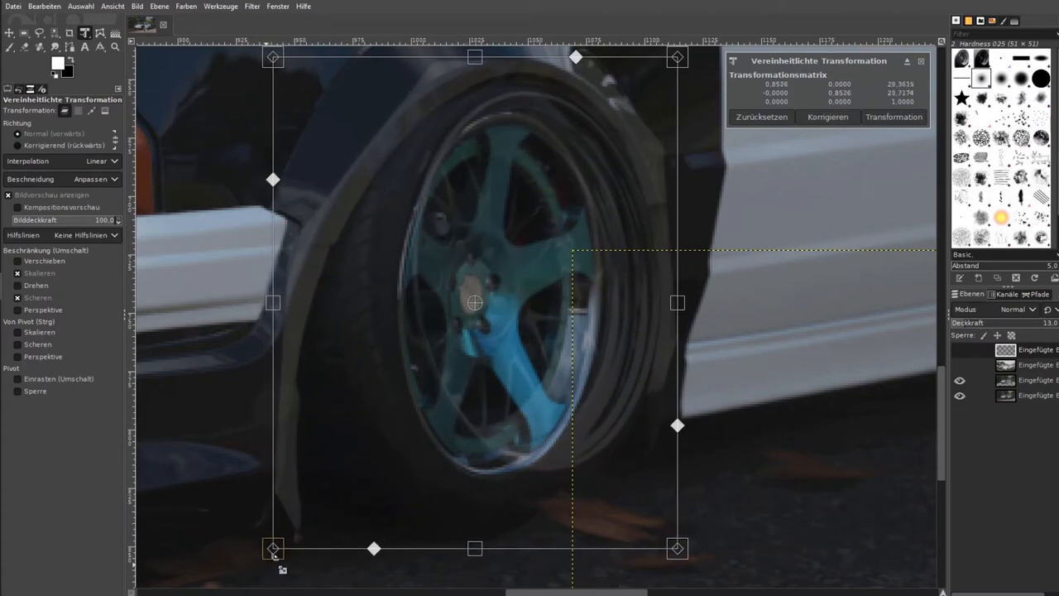
Fine-tune the rim's size over the teal rim and confirm the perspective warp.
left_click_drag(273, 550, 290, 529)
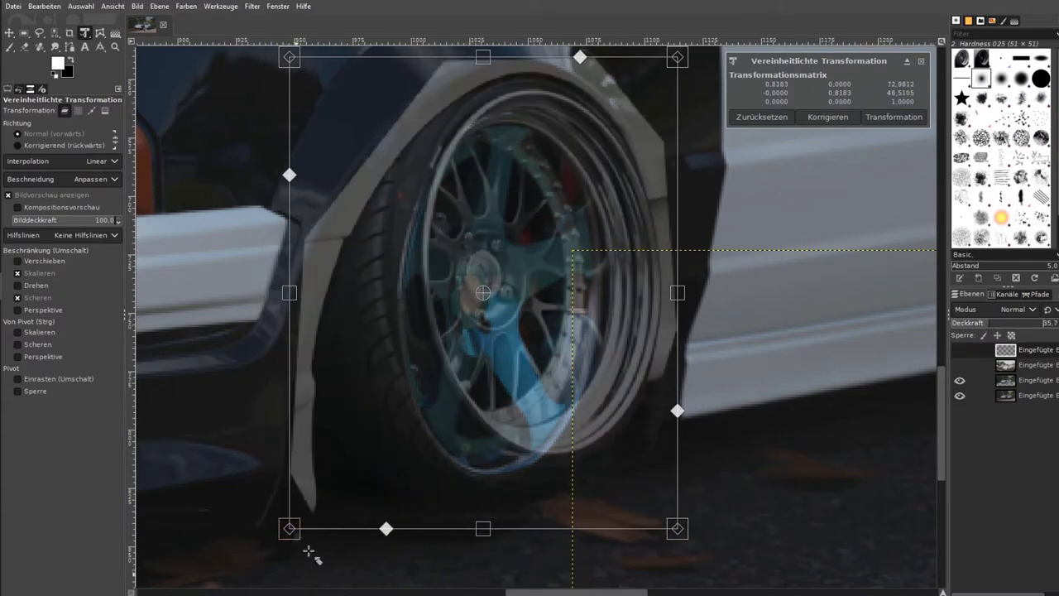
left_click_drag(287, 530, 274, 546)
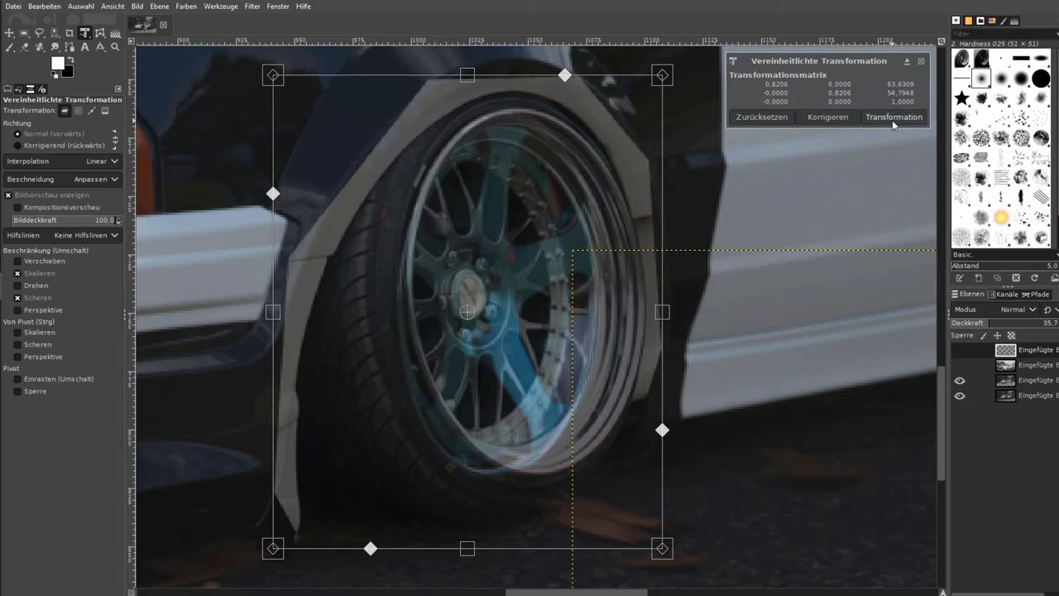
left_click(893, 116)
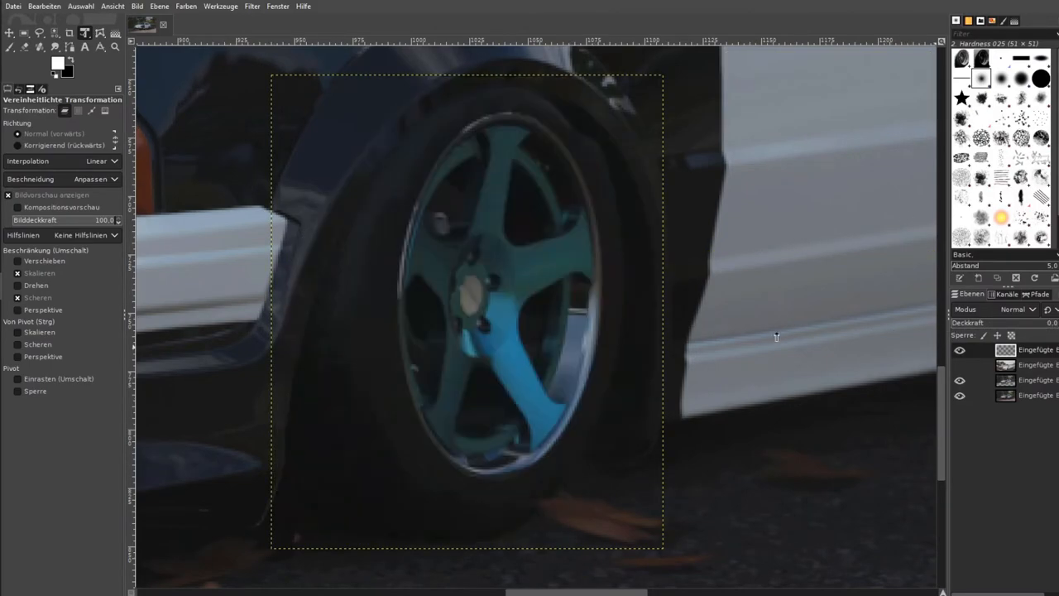
Re-run the Perspective tool and nudge a corner so the rim sits tighter in the front arch.
left_click(466, 311)
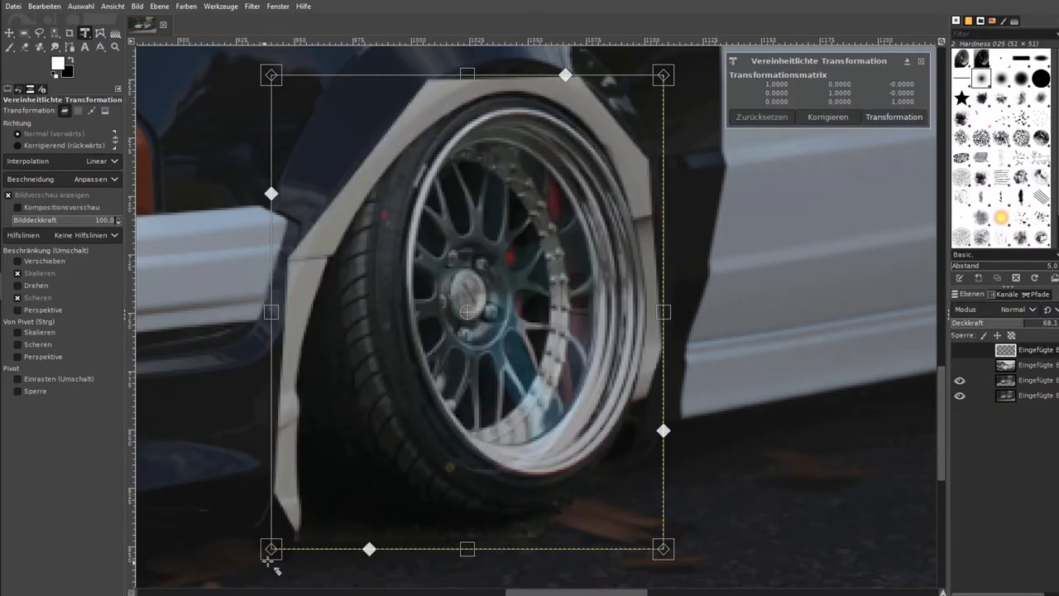
left_click_drag(272, 550, 258, 562)
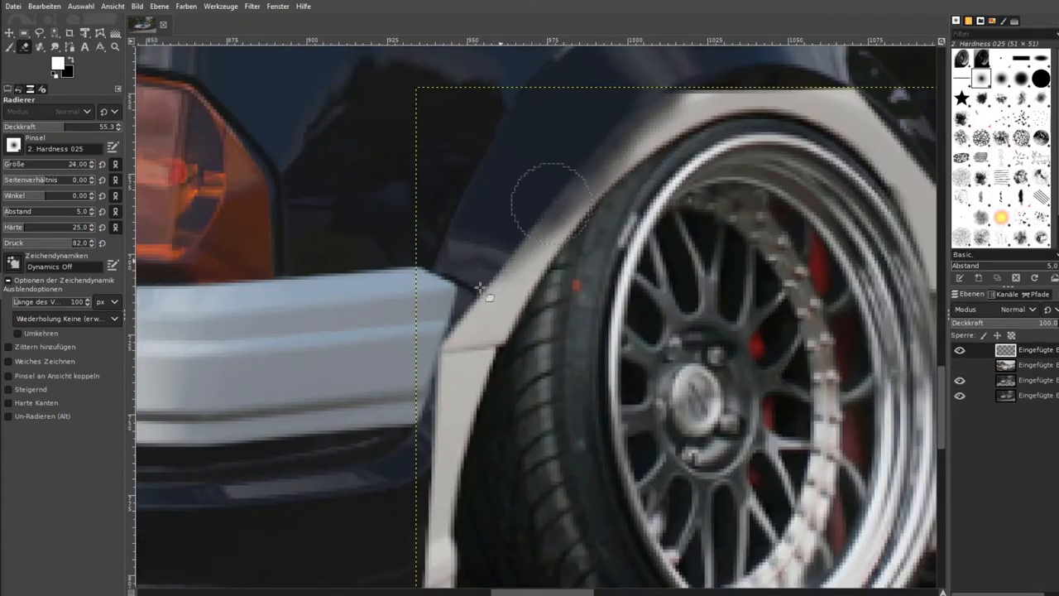
Erase the front rim's pixels over the fender, lower fender edge and wheel-arch top.
left_click_drag(552, 202, 447, 342)
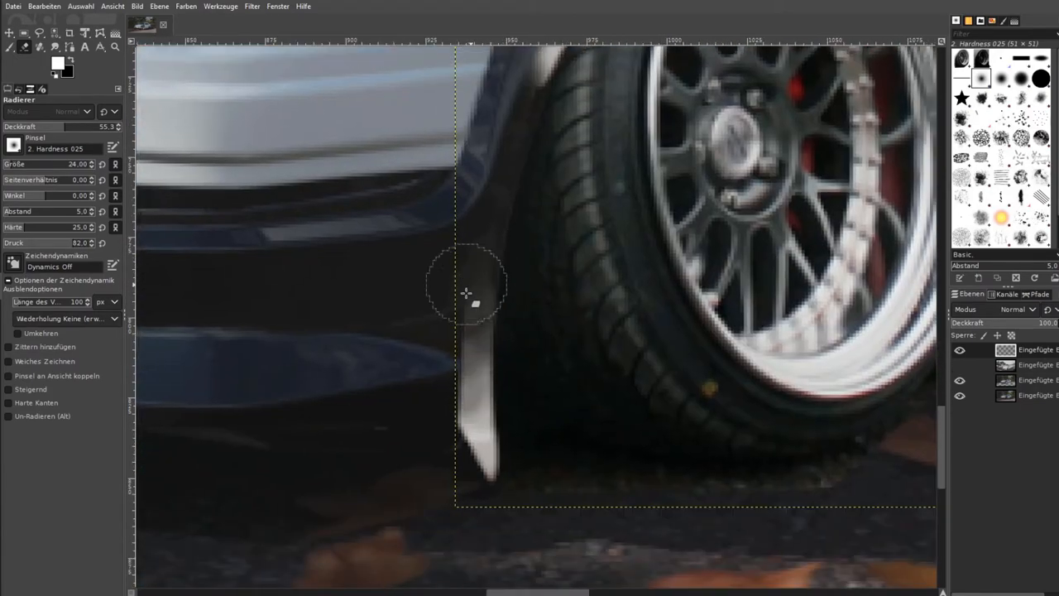
left_click_drag(466, 295, 476, 488)
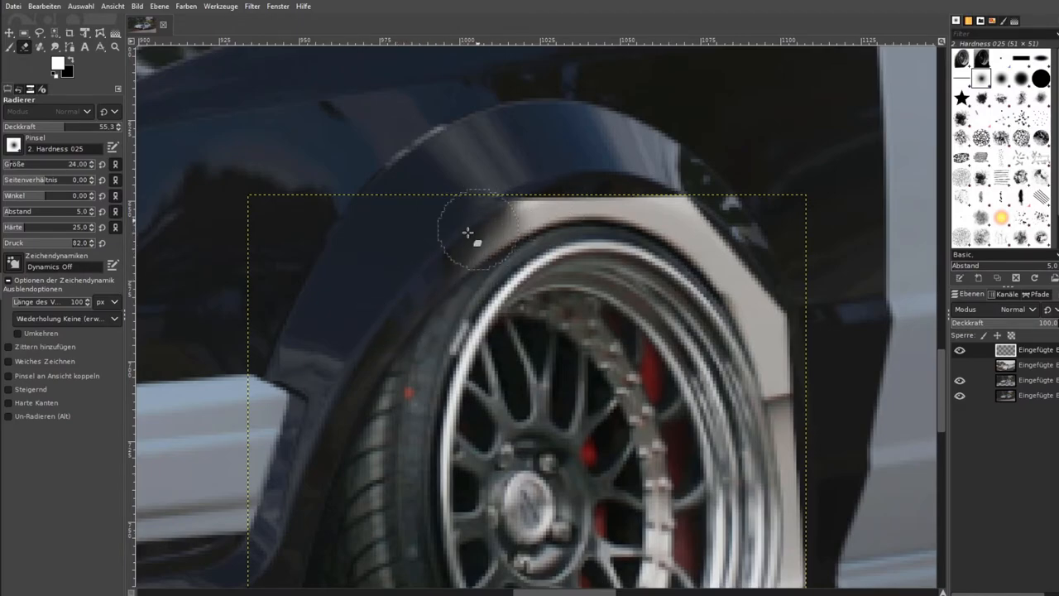
left_click_drag(476, 231, 420, 271)
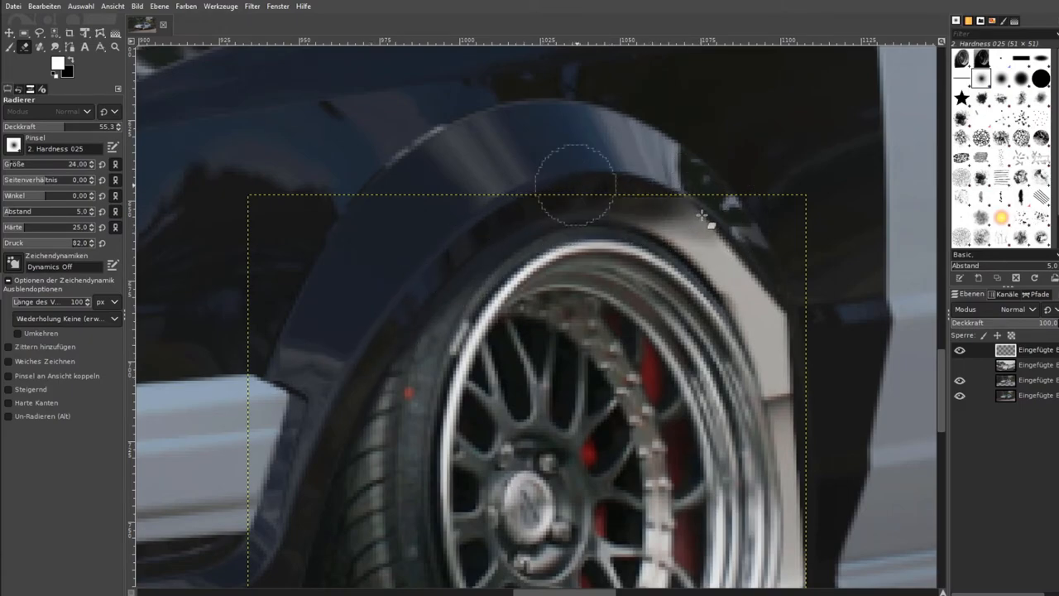
left_click_drag(579, 182, 753, 273)
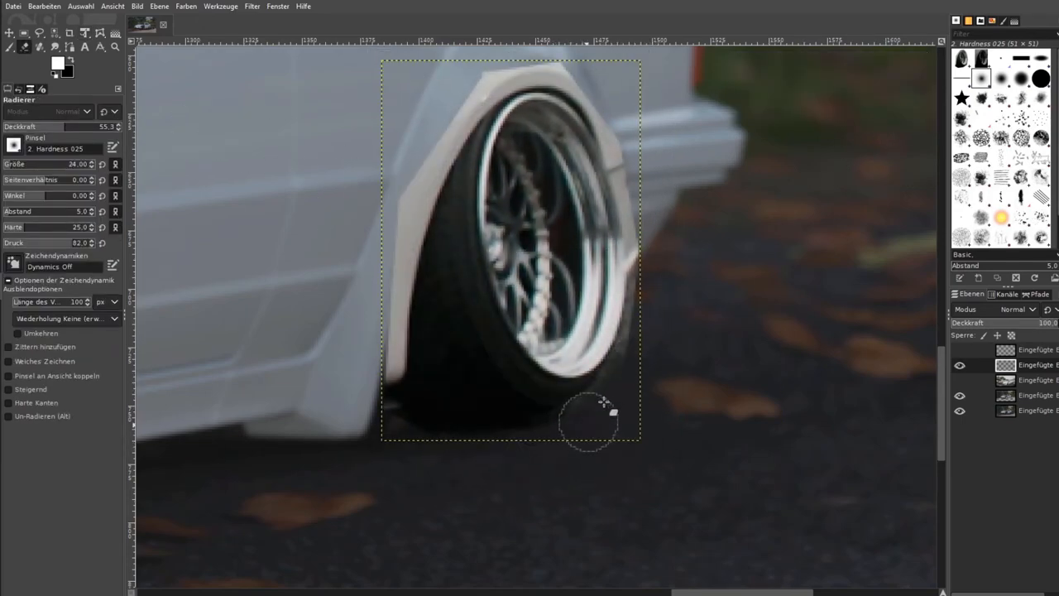
Erase the rear rim's overlap below the tyre, over the fender top and along the arch edge.
left_click_drag(593, 420, 596, 91)
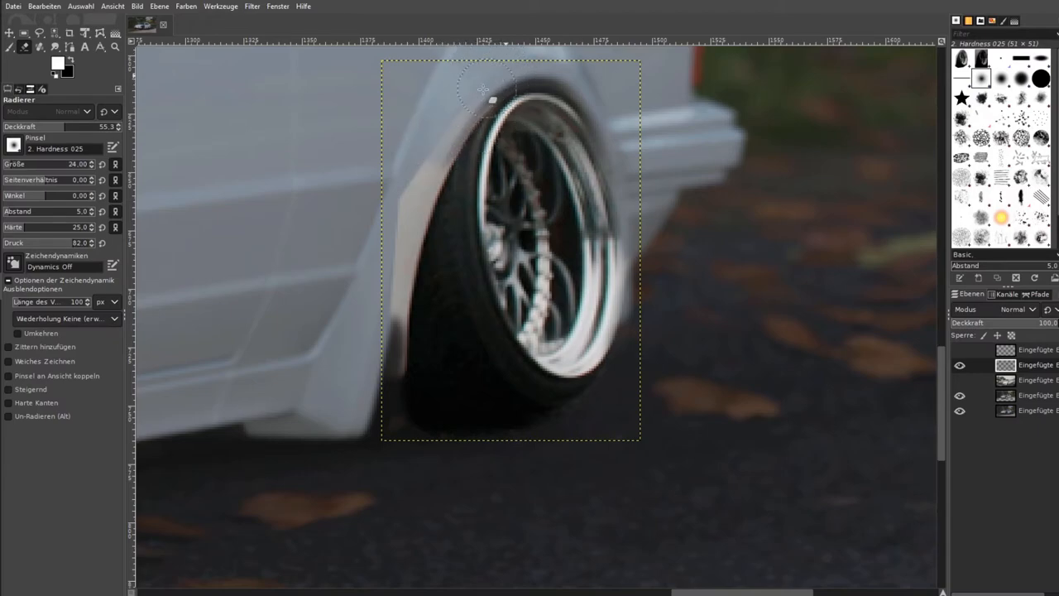
left_click_drag(483, 90, 411, 168)
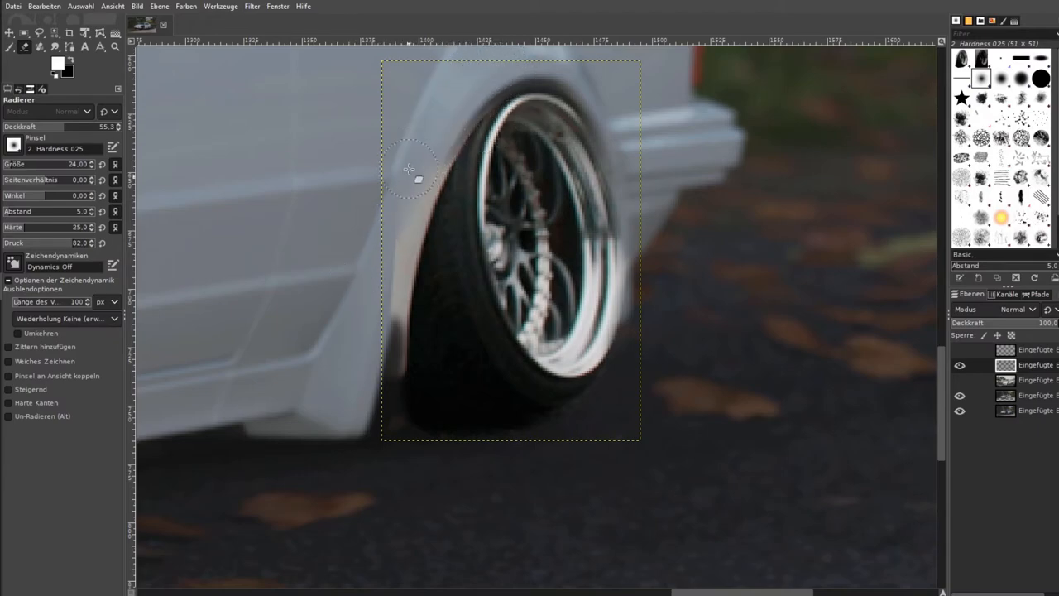
left_click_drag(410, 169, 372, 284)
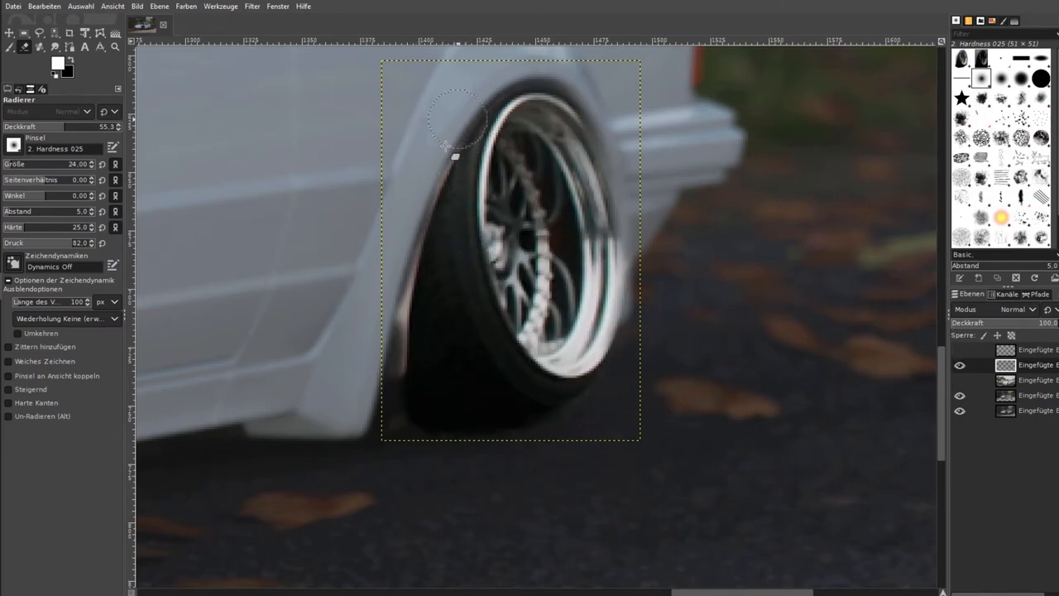
left_click_drag(454, 145, 406, 273)
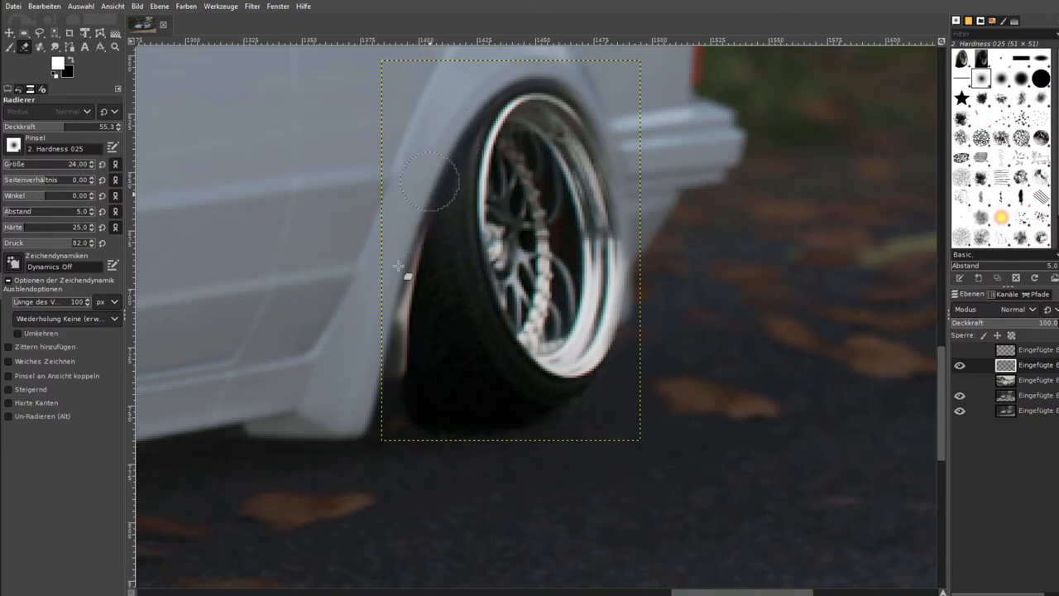
left_click_drag(430, 180, 384, 364)
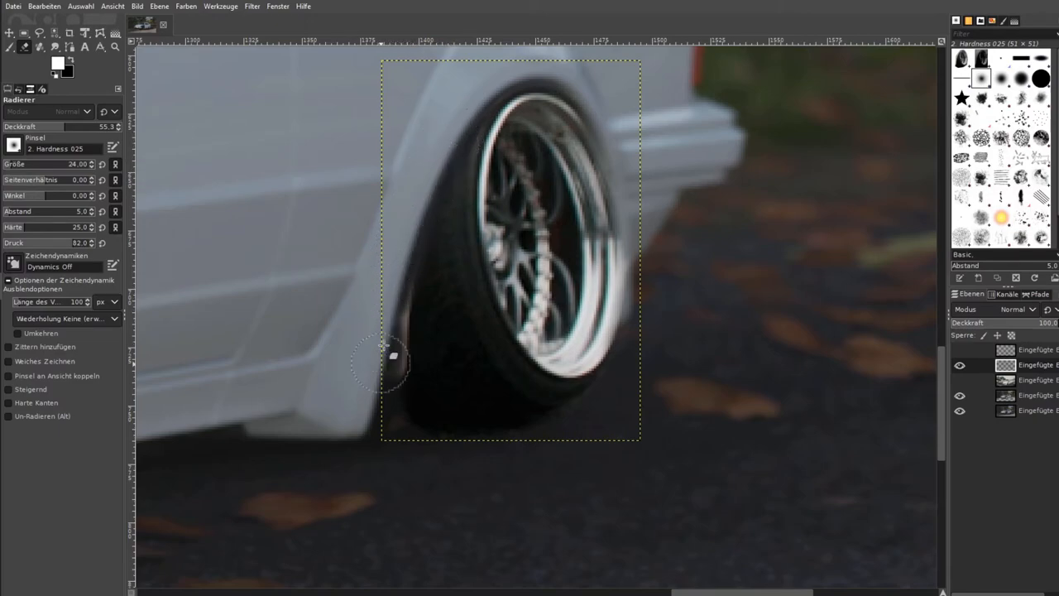
left_click_drag(393, 367, 393, 331)
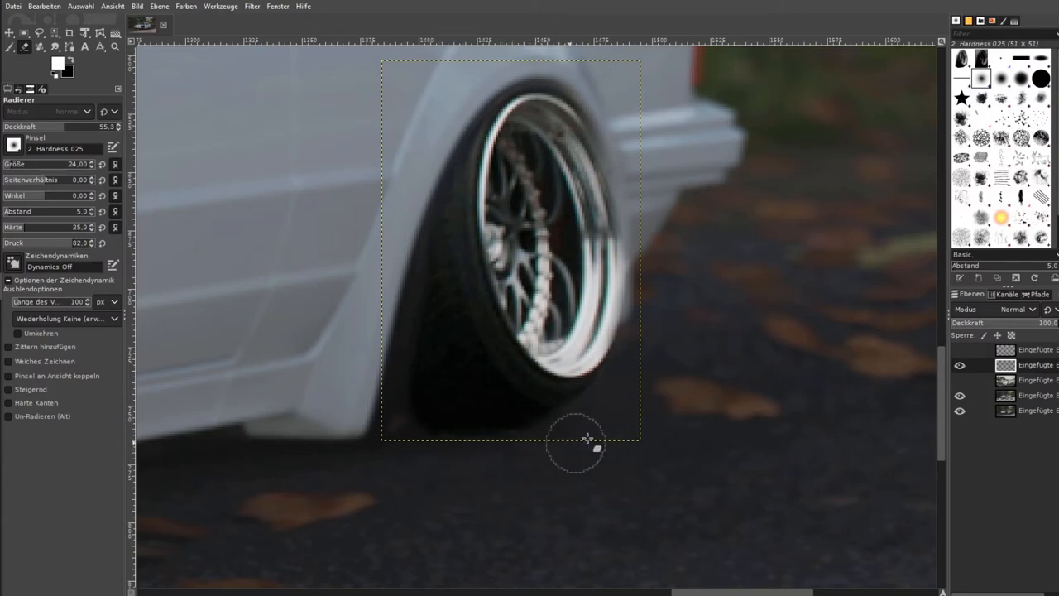
mouse_move(687, 317)
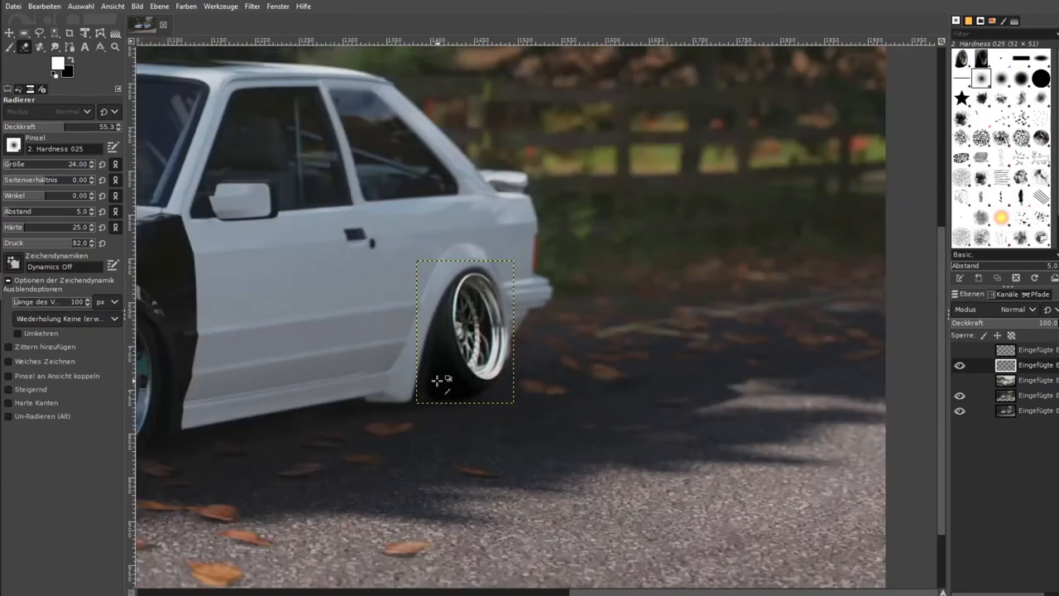
Merge the pasted rim layer down into the car layer.
left_click(960, 367)
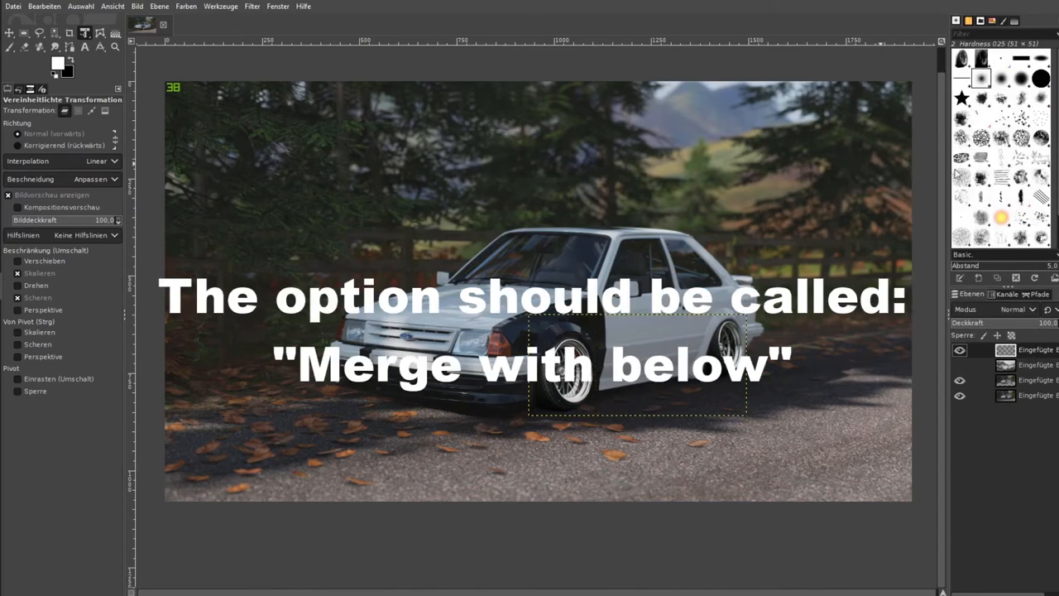
mouse_move(857, 278)
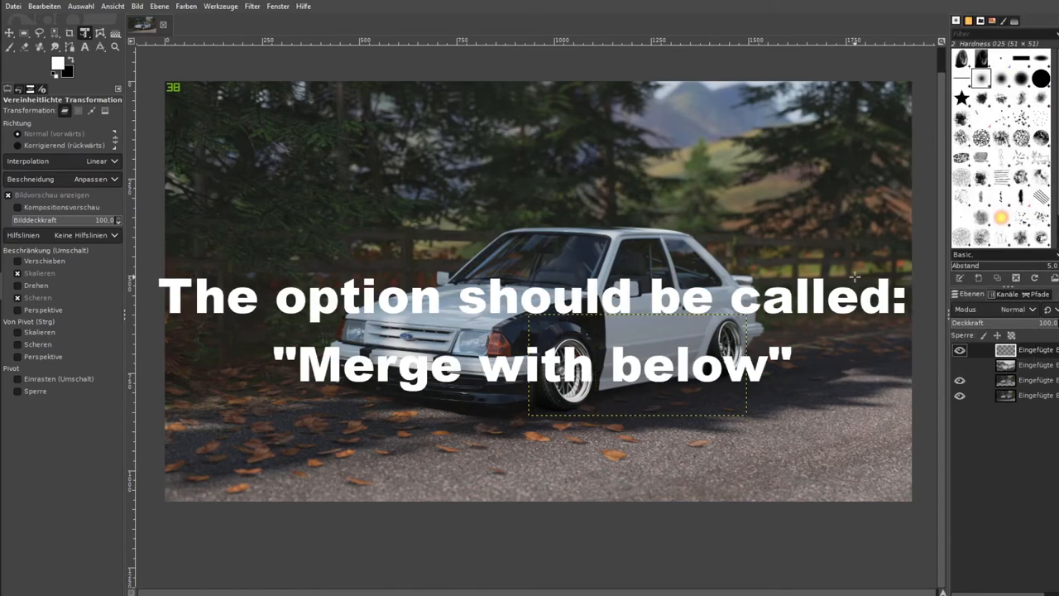
mouse_move(239, 218)
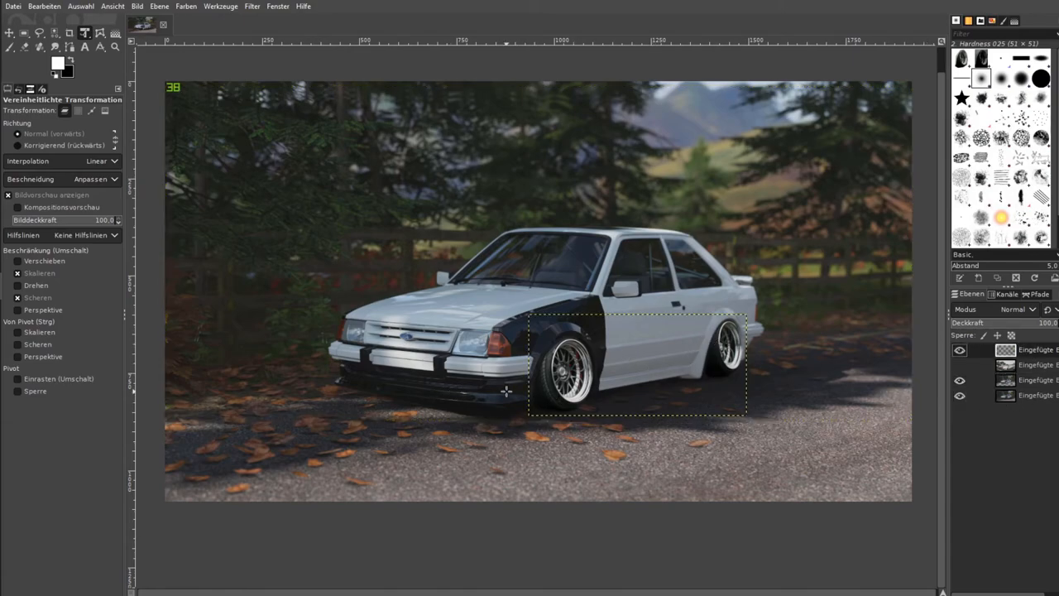
Apply Brightness-Contrast to the rims using a previously saved preset and confirm.
left_click(185, 6)
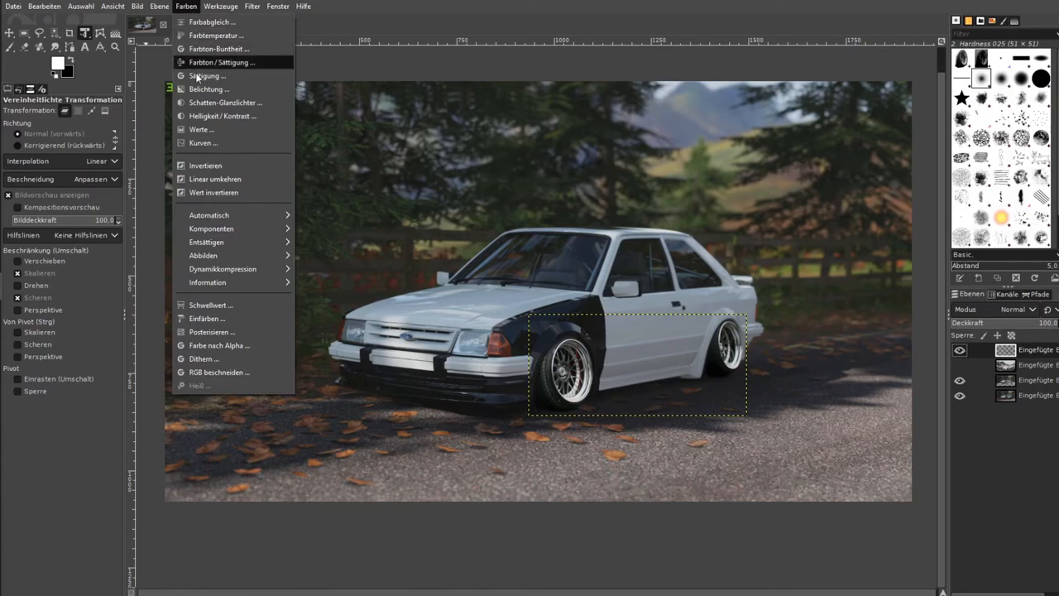
left_click(222, 116)
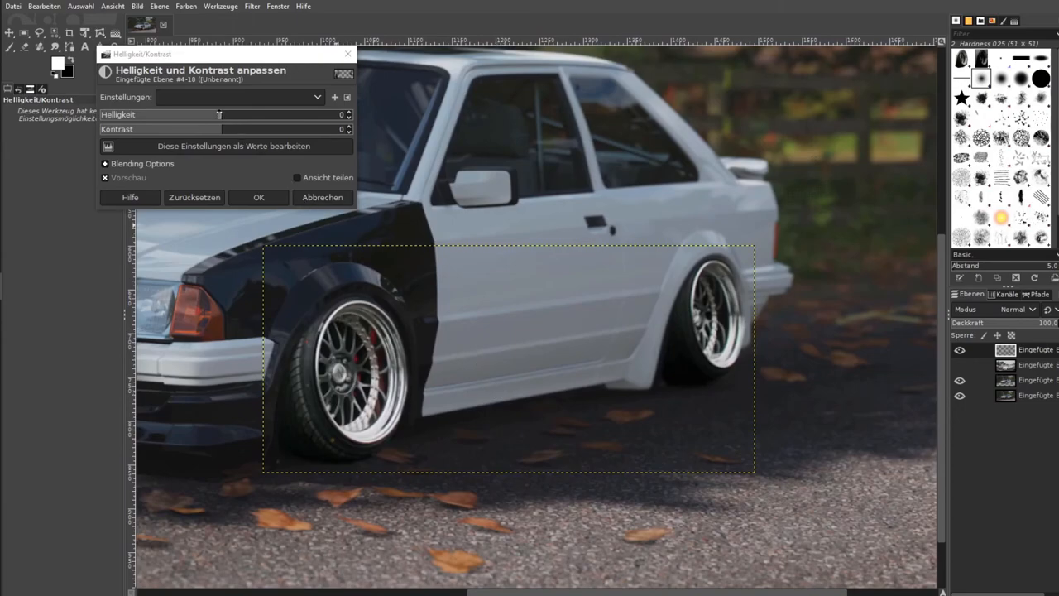
left_click_drag(219, 114, 229, 114)
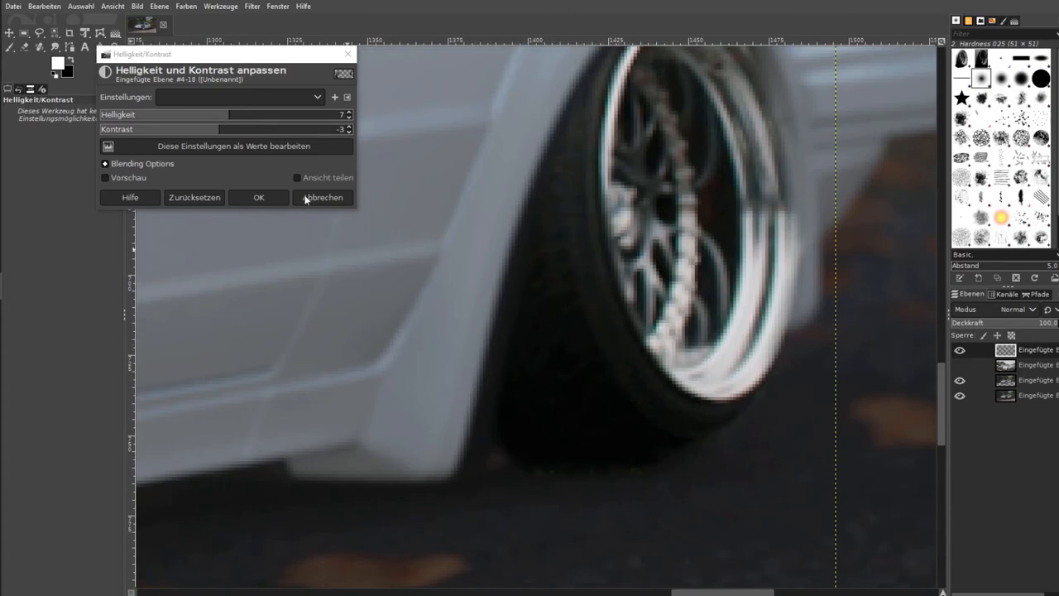
left_click(106, 177)
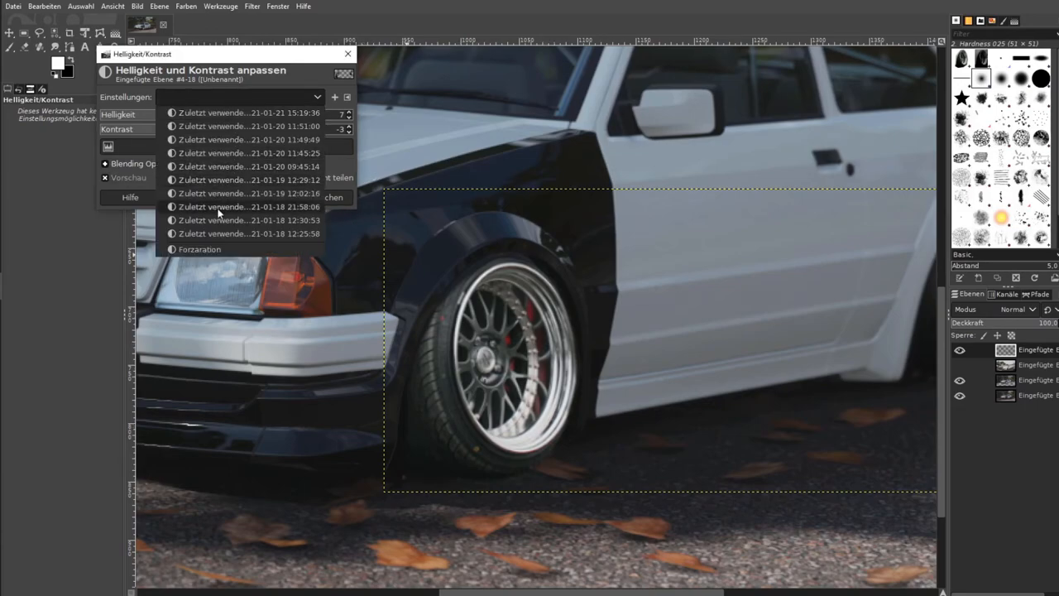
left_click(199, 248)
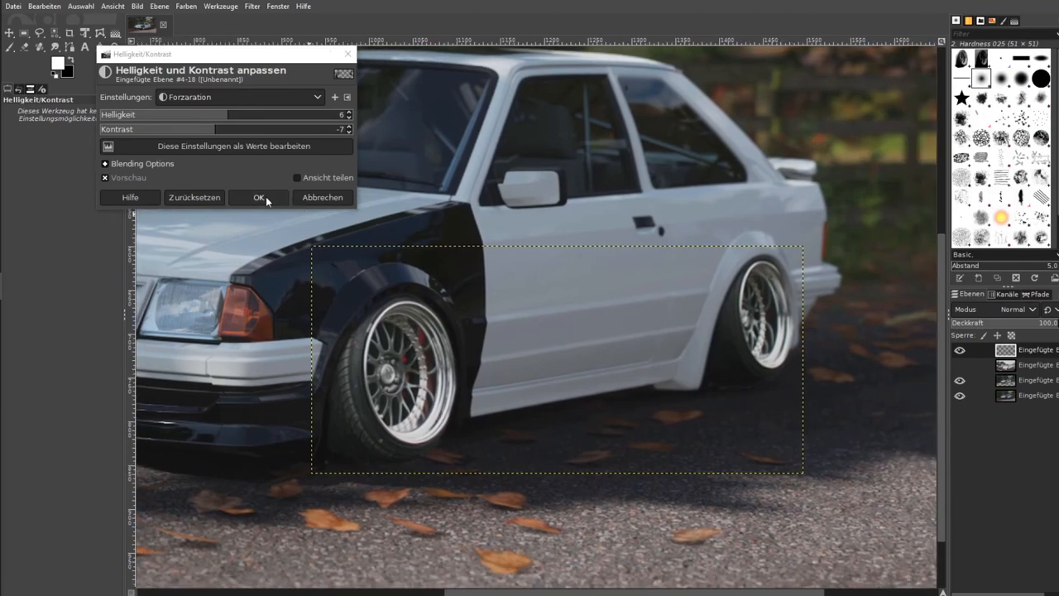
left_click(258, 197)
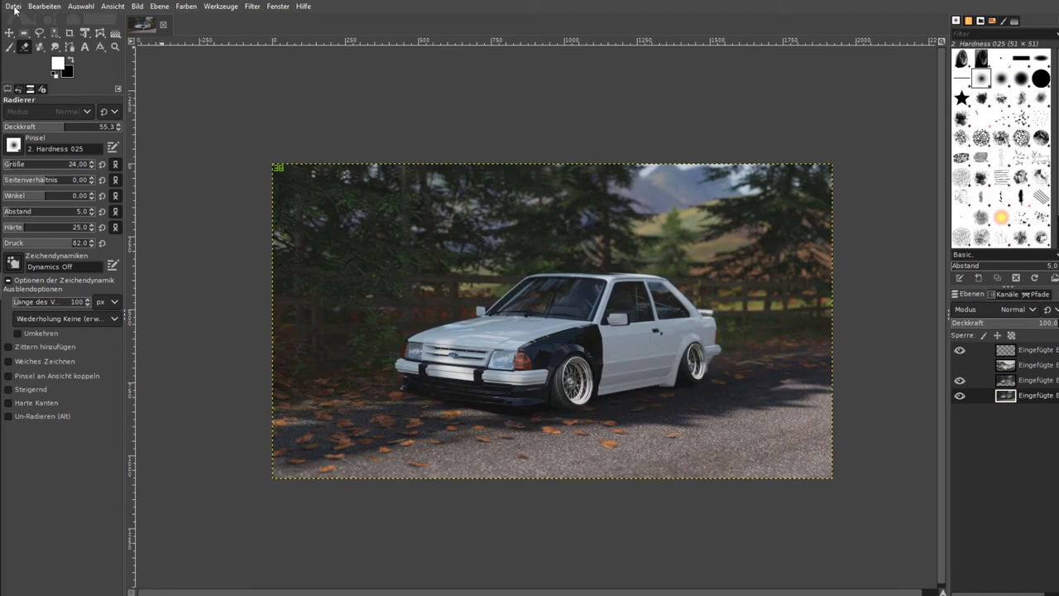
Bring up the File menu's export options for the finished composite.
left_click(13, 7)
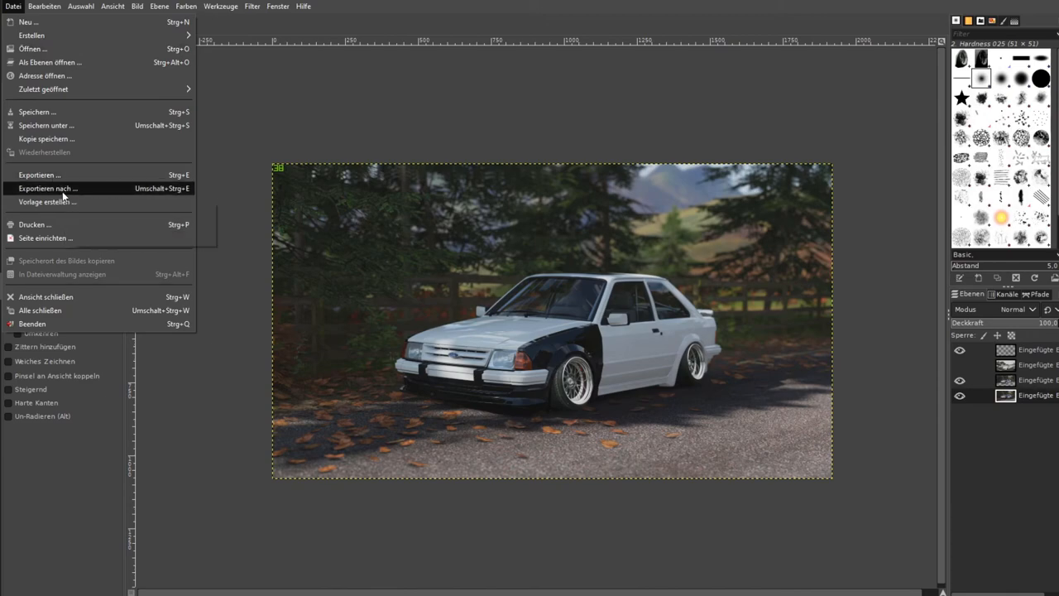
mouse_move(48, 188)
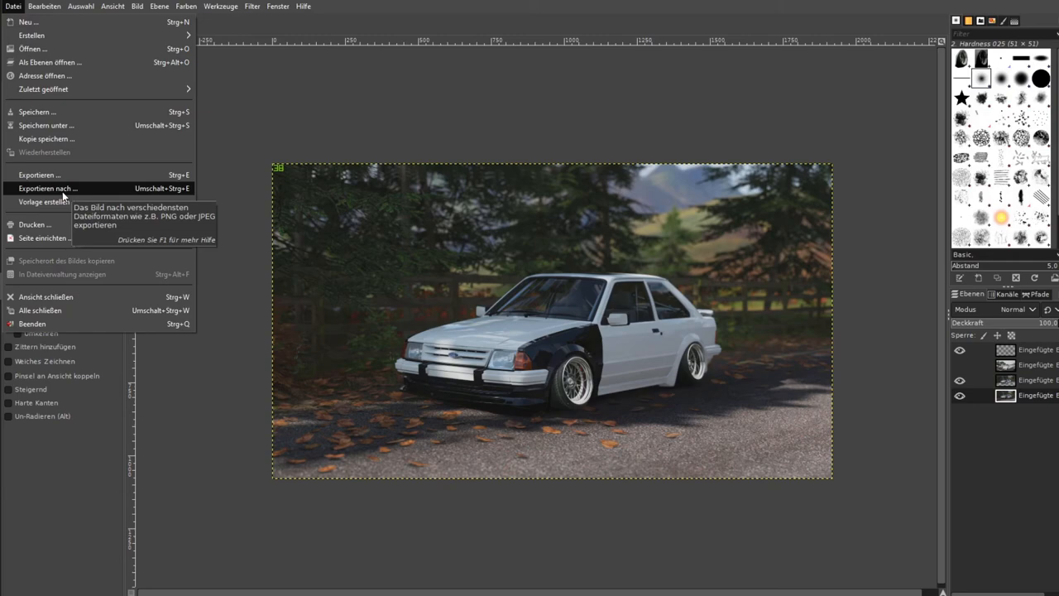